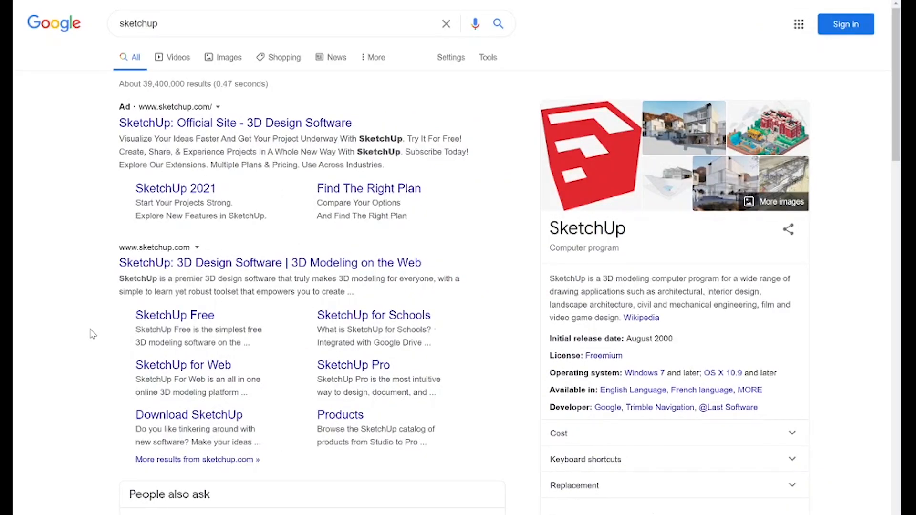
{"action": "mouse_move", "coordinate": [175, 326]}
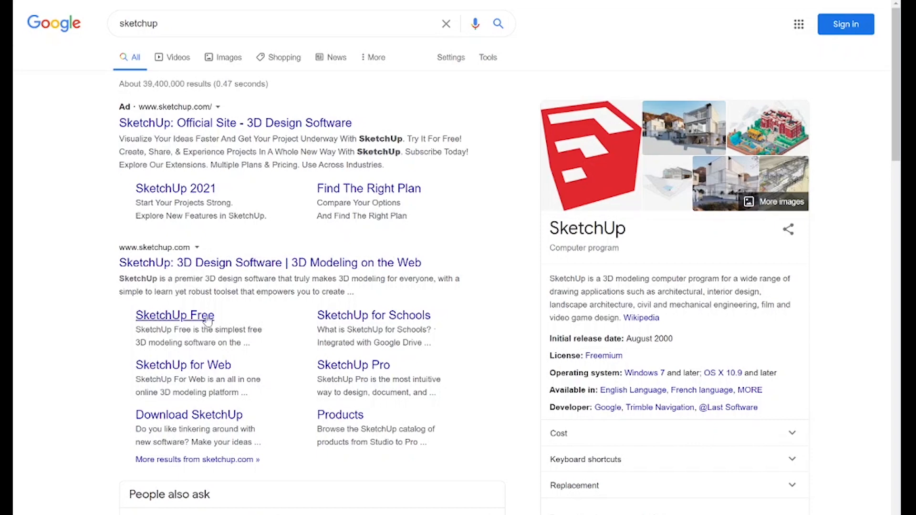
- Go to the free SketchUp web modeling page from the Google results
{"action": "left_click", "coordinate": [174, 315]}
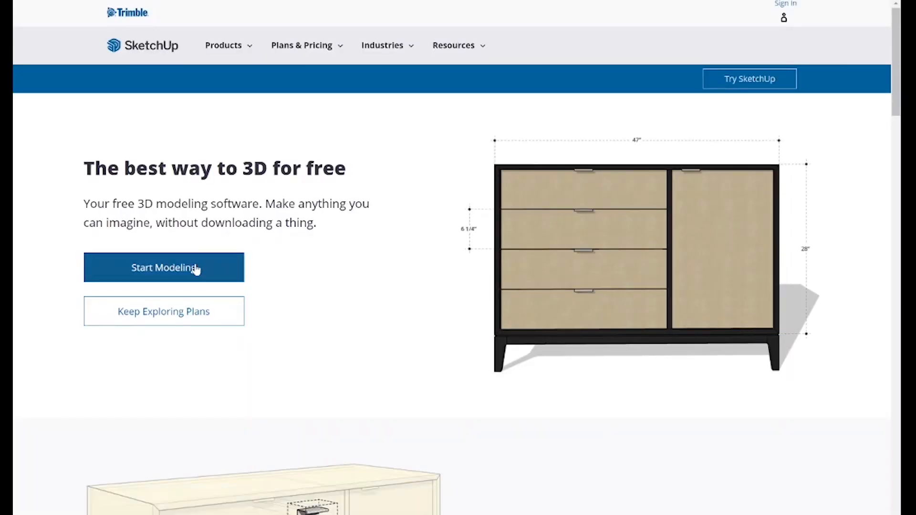
- Start a new untitled model, dismiss the Components panel and pick the Line tool
{"action": "left_click", "coordinate": [163, 267]}
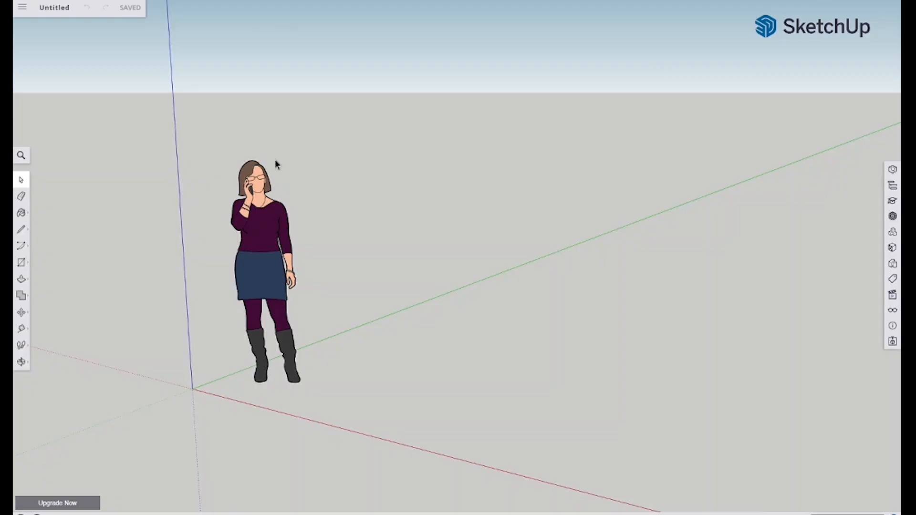
{"action": "mouse_move", "coordinate": [223, 187]}
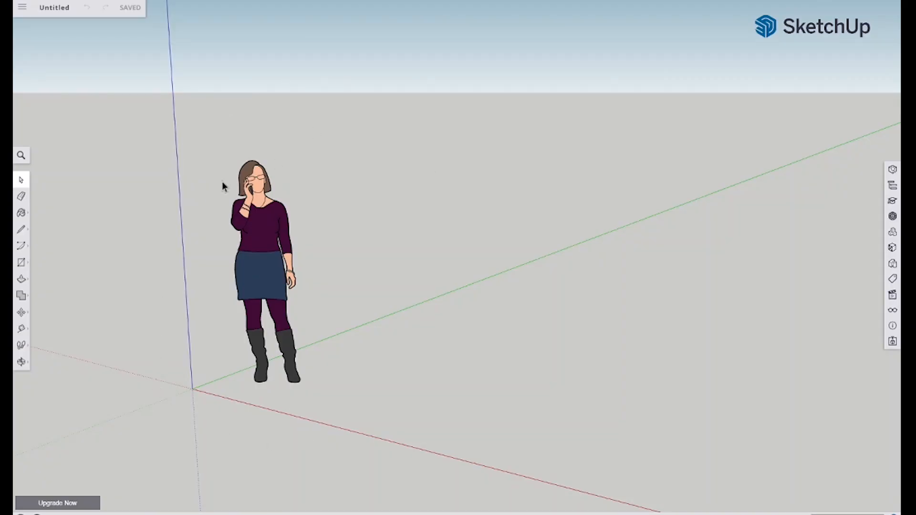
{"action": "mouse_move", "coordinate": [260, 226]}
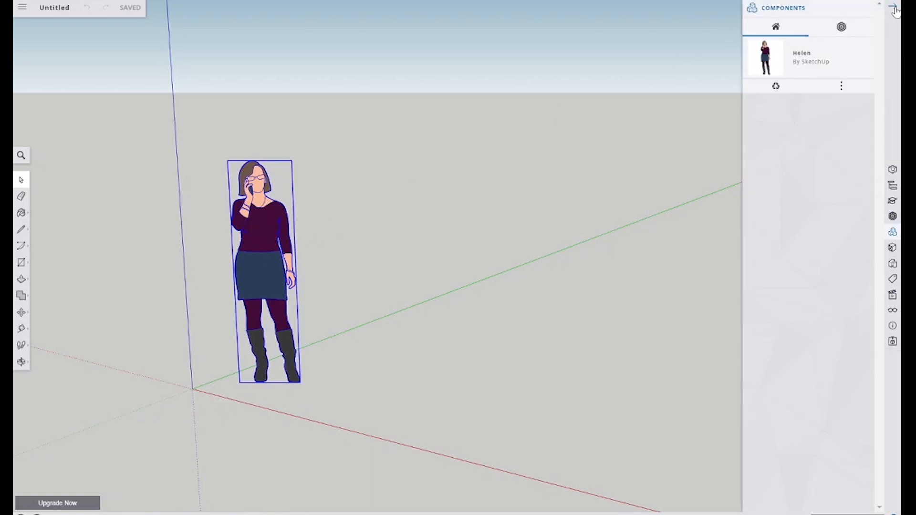
{"action": "left_click", "coordinate": [895, 8]}
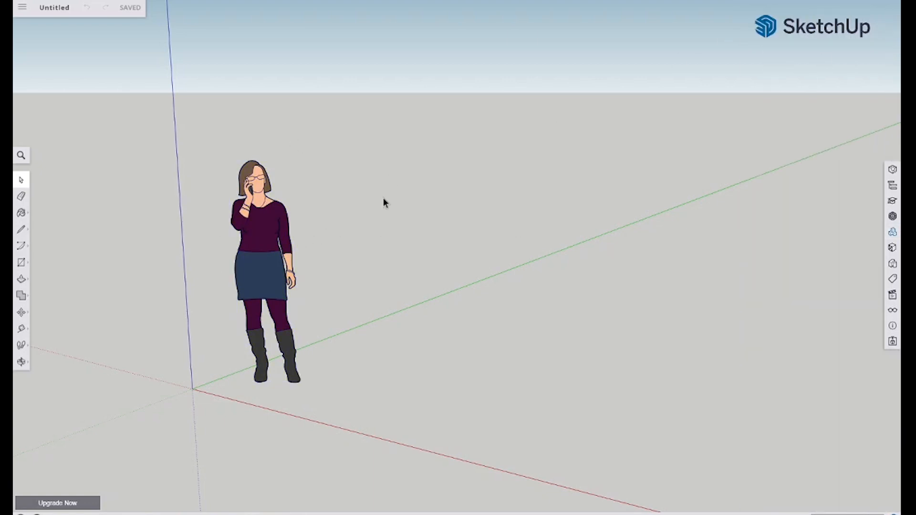
{"action": "mouse_move", "coordinate": [229, 130]}
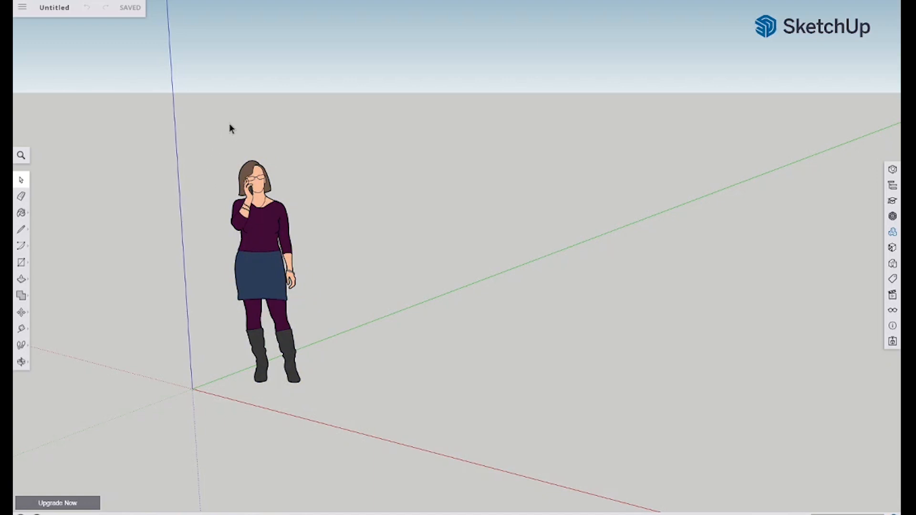
{"action": "mouse_move", "coordinate": [295, 160]}
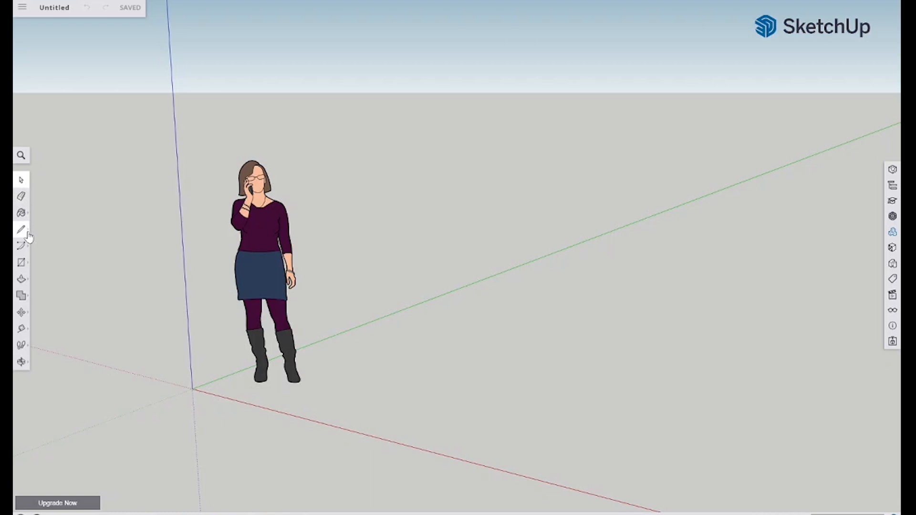
{"action": "mouse_move", "coordinate": [22, 314]}
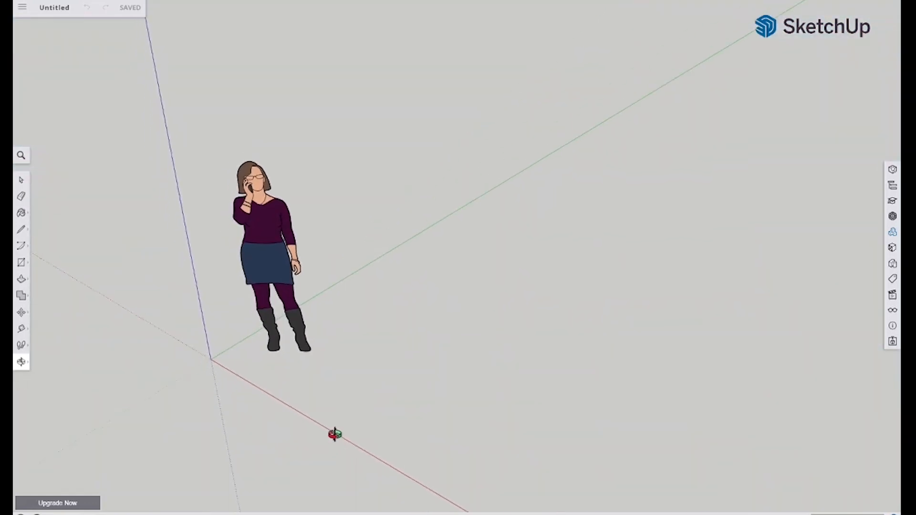
{"action": "left_click", "coordinate": [22, 362]}
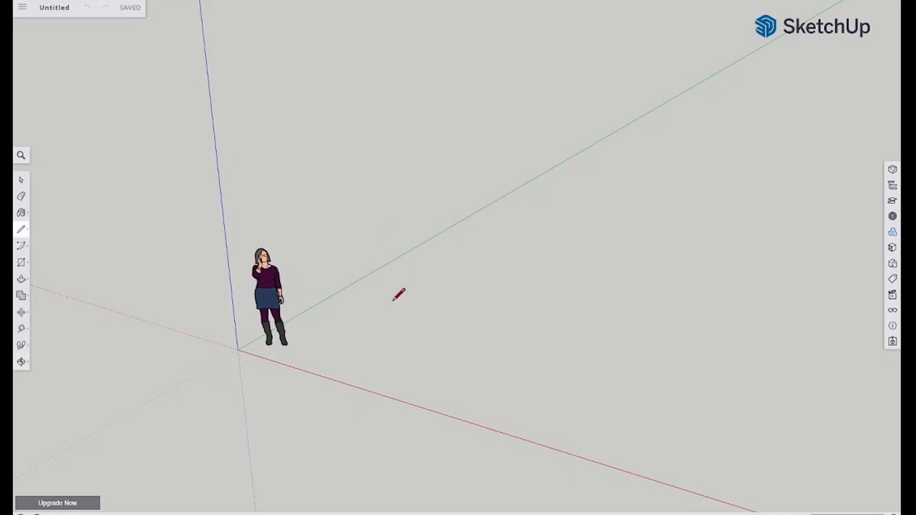
- Draw a closed vertical four-sided wall face beside the scale figure
{"action": "left_click", "coordinate": [21, 196]}
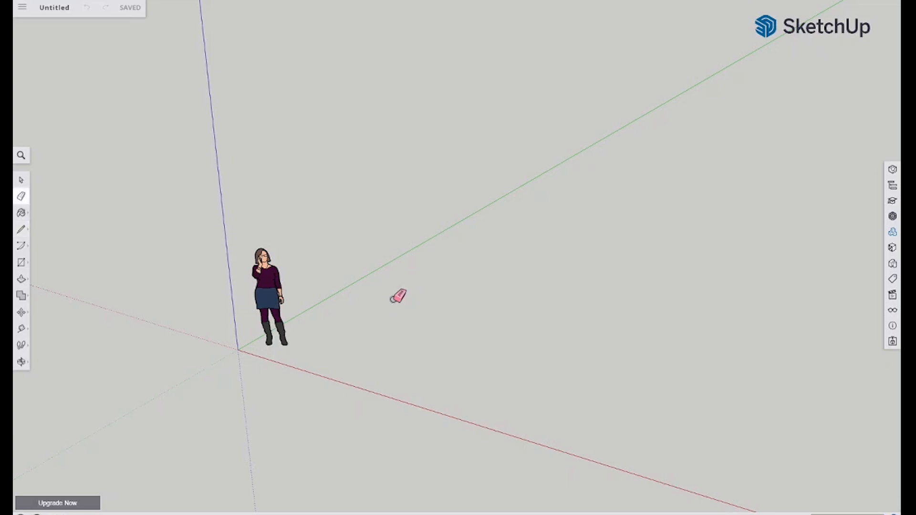
{"action": "left_click", "coordinate": [21, 228]}
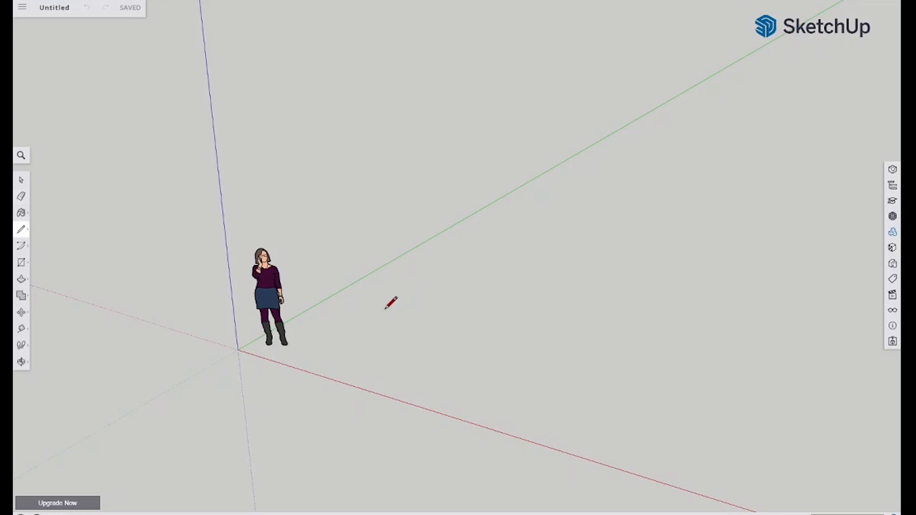
{"action": "mouse_move", "coordinate": [286, 297]}
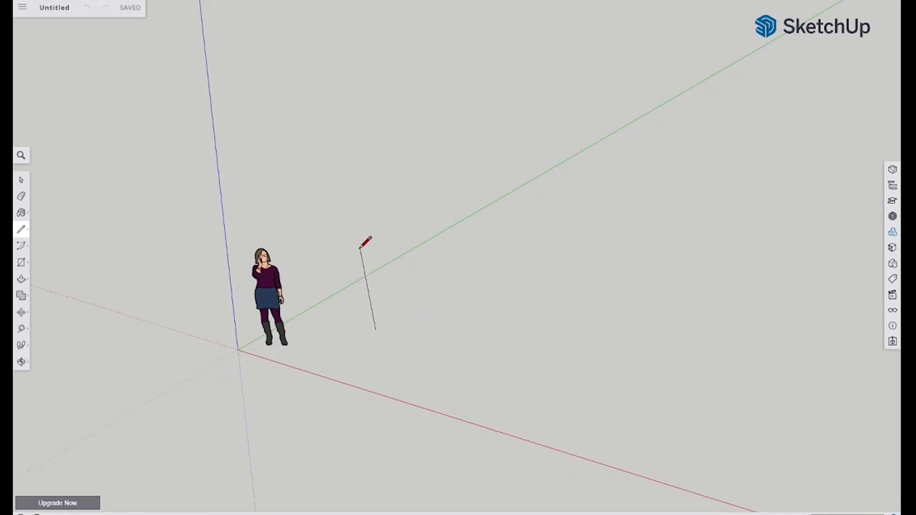
{"action": "mouse_move", "coordinate": [377, 219]}
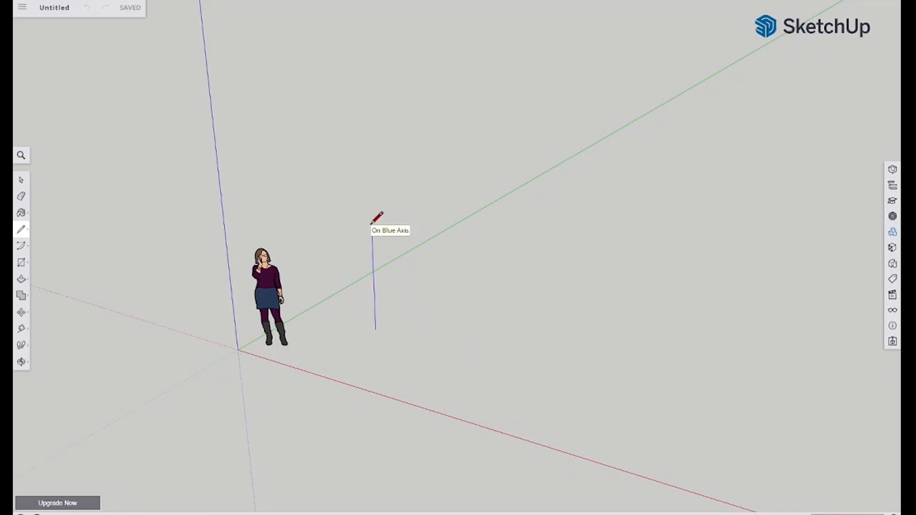
{"action": "mouse_move", "coordinate": [677, 402]}
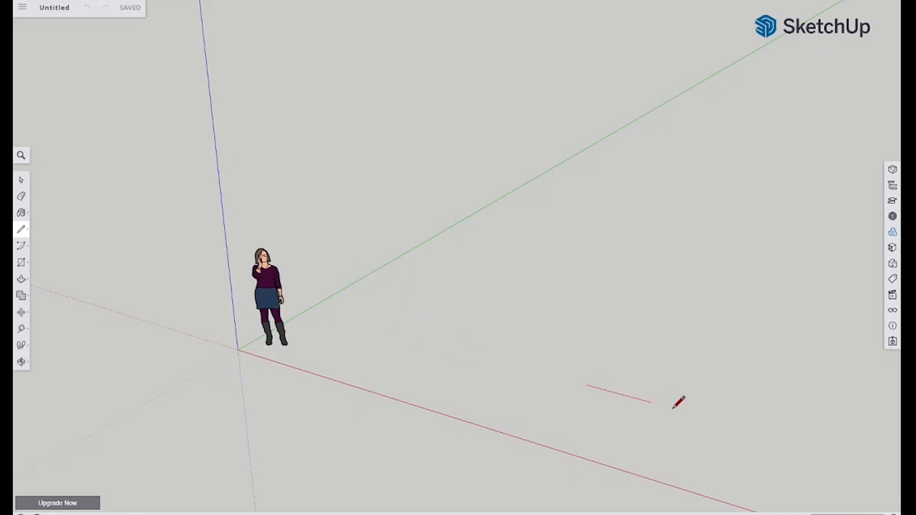
{"action": "left_click", "coordinate": [701, 290]}
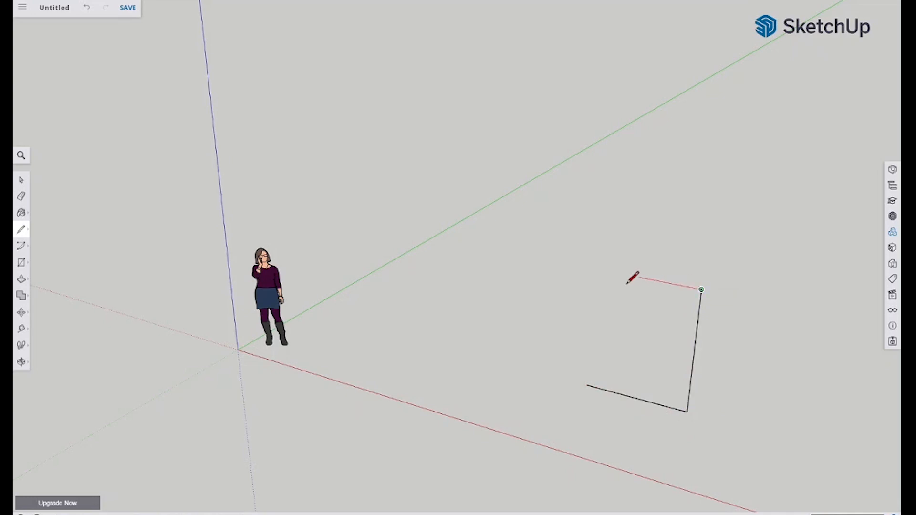
{"action": "left_click", "coordinate": [594, 268]}
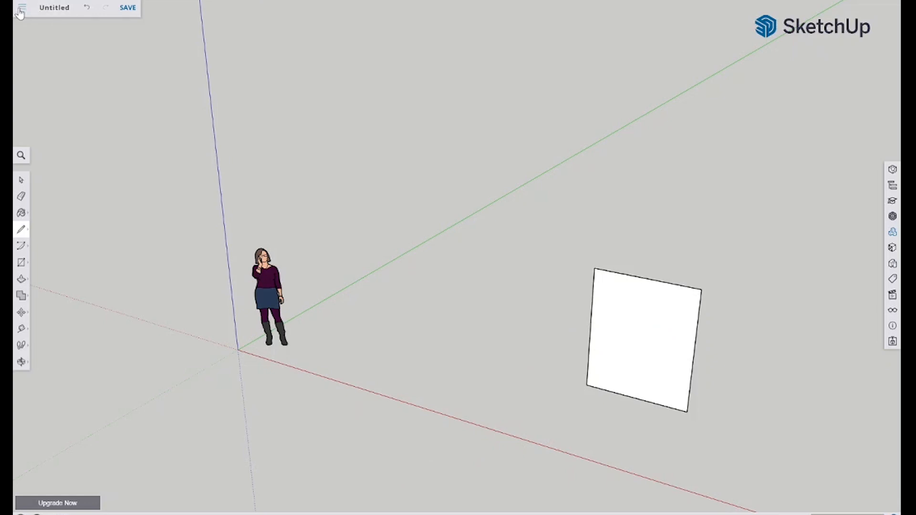
- Import the closet-with-shelves photo onto the rectangle face as an upright image
{"action": "left_click", "coordinate": [21, 7]}
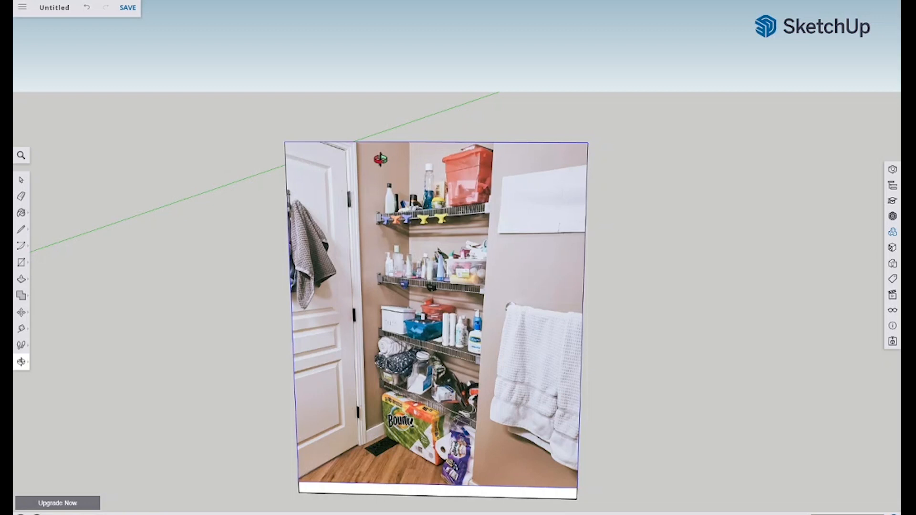
{"action": "mouse_move", "coordinate": [365, 364]}
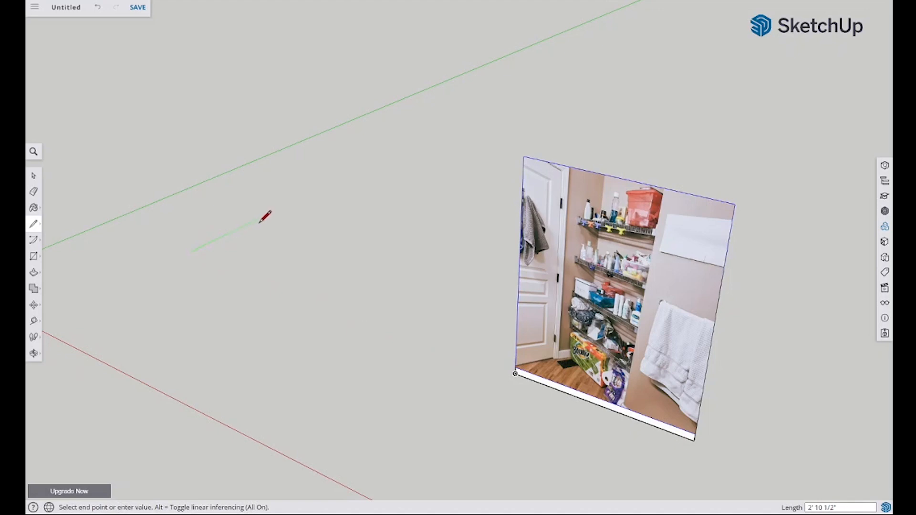
{"action": "mouse_move", "coordinate": [266, 219]}
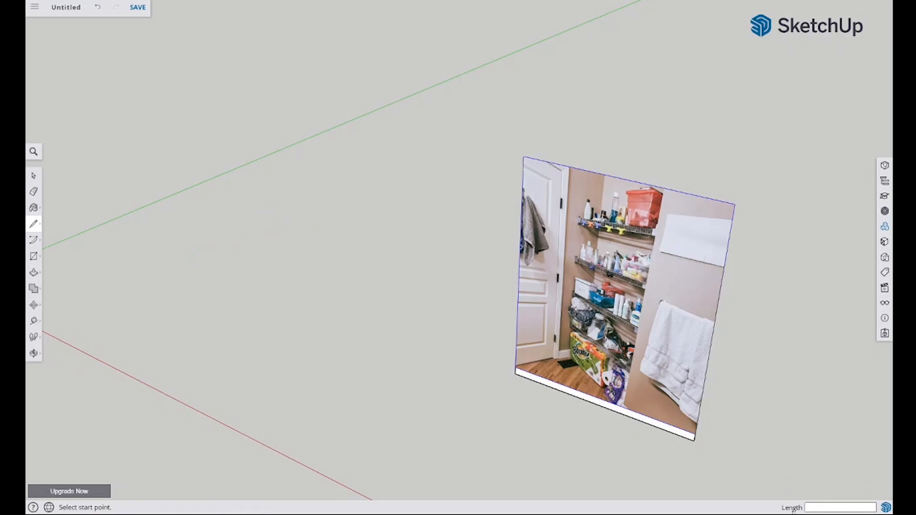
{"action": "mouse_move", "coordinate": [202, 231]}
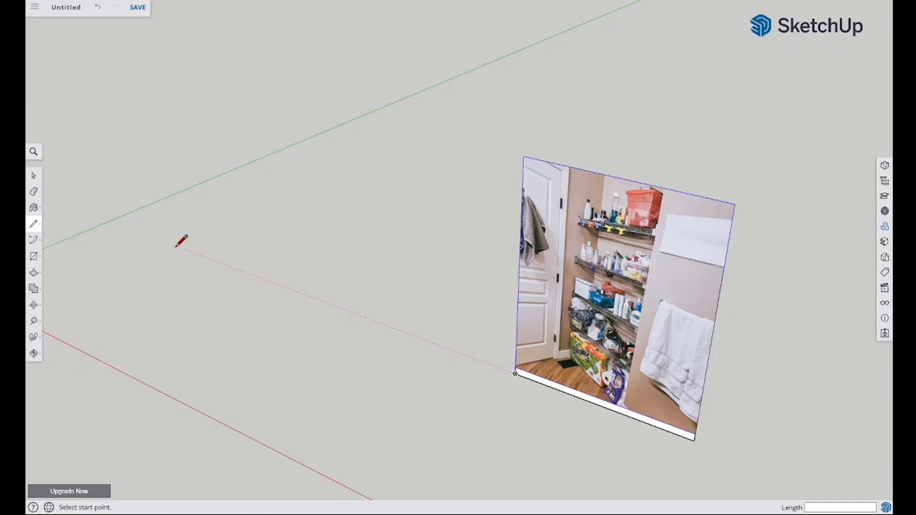
{"action": "mouse_move", "coordinate": [181, 243]}
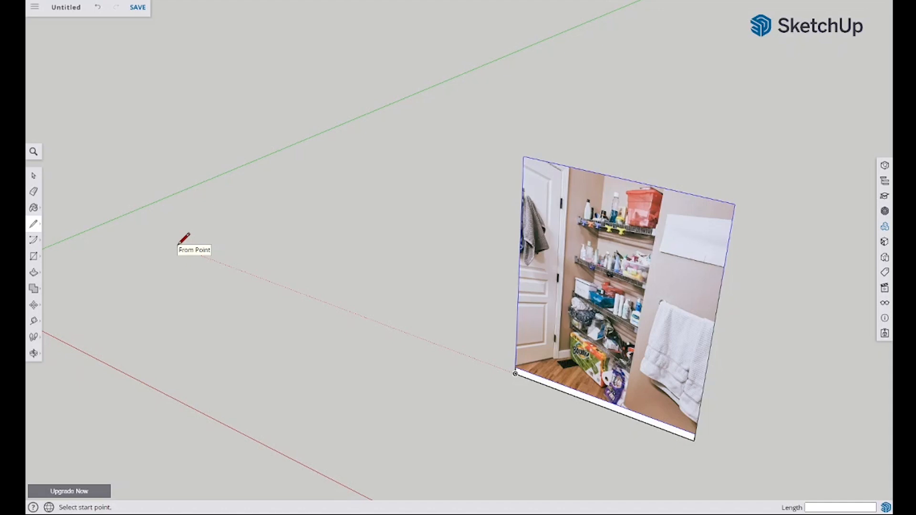
- Trace the stepped floor outline left of the photo wall, typing lengths like 43 1
{"action": "left_click", "coordinate": [185, 243]}
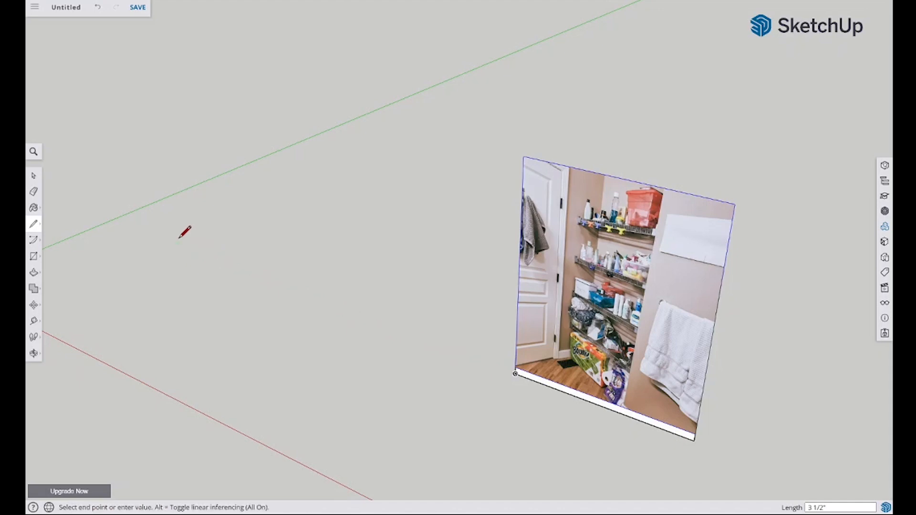
{"action": "mouse_move", "coordinate": [255, 208]}
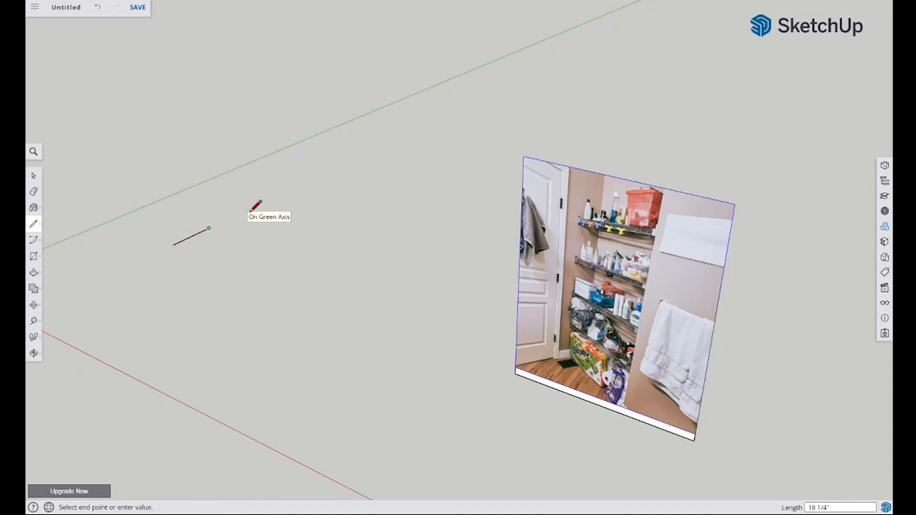
{"action": "mouse_move", "coordinate": [266, 240]}
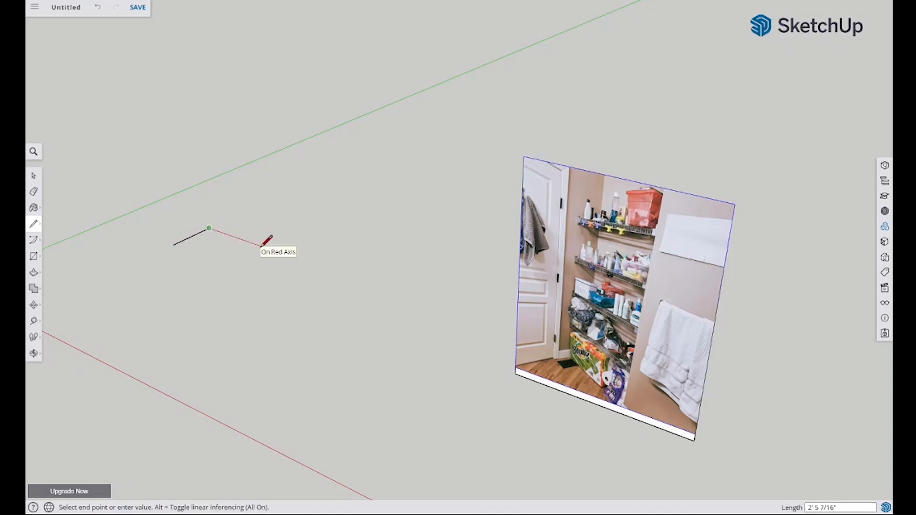
{"action": "mouse_move", "coordinate": [281, 245]}
{"action": "type", "text": "13 1/4"}
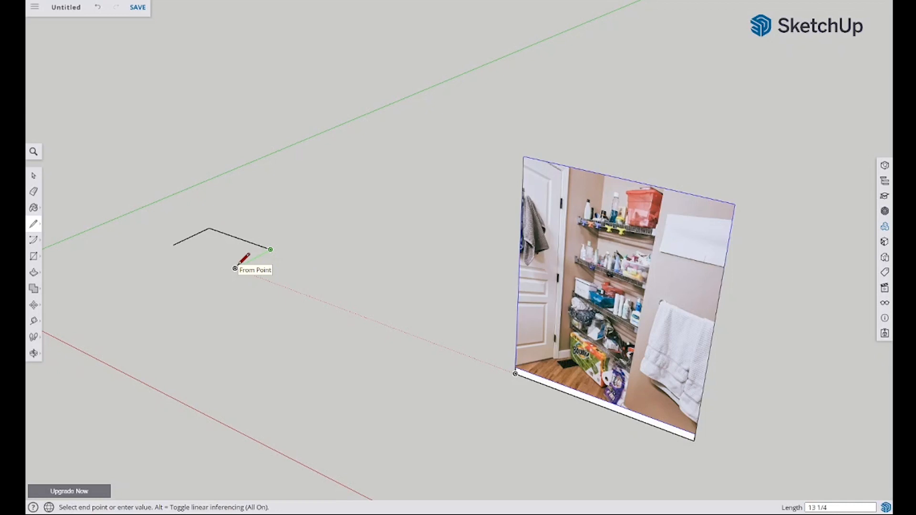
{"action": "mouse_move", "coordinate": [245, 264]}
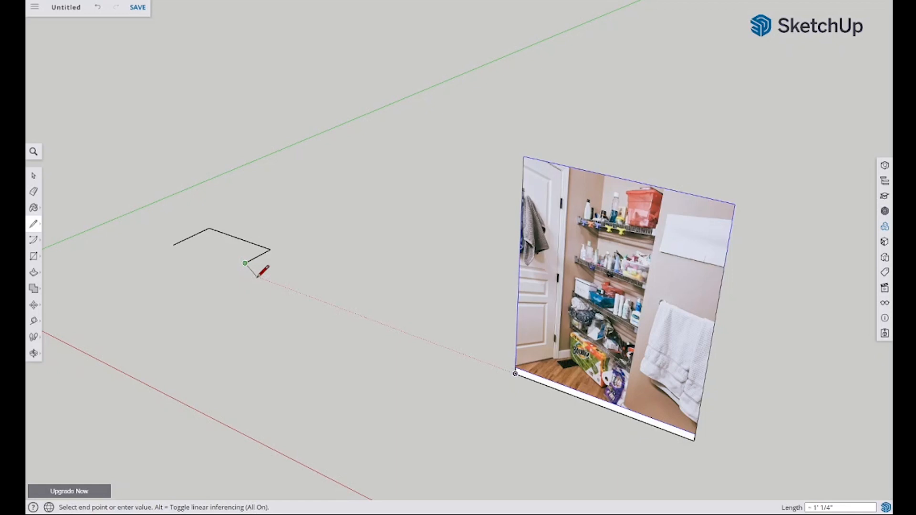
{"action": "mouse_move", "coordinate": [320, 289]}
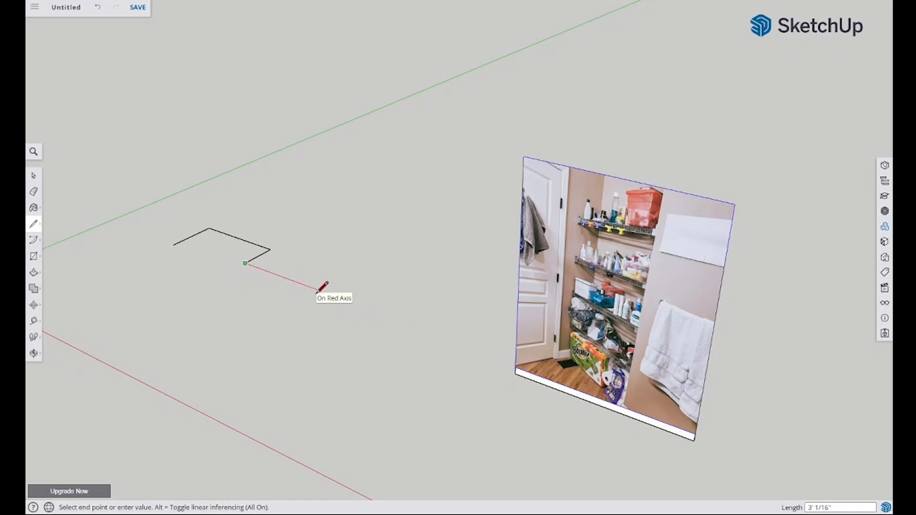
{"action": "type", "text": "43 1"}
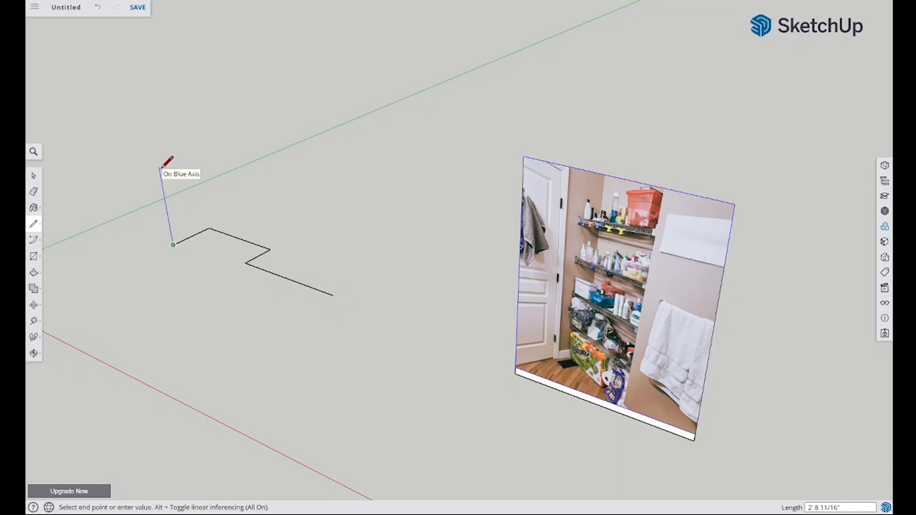
{"action": "mouse_move", "coordinate": [164, 161]}
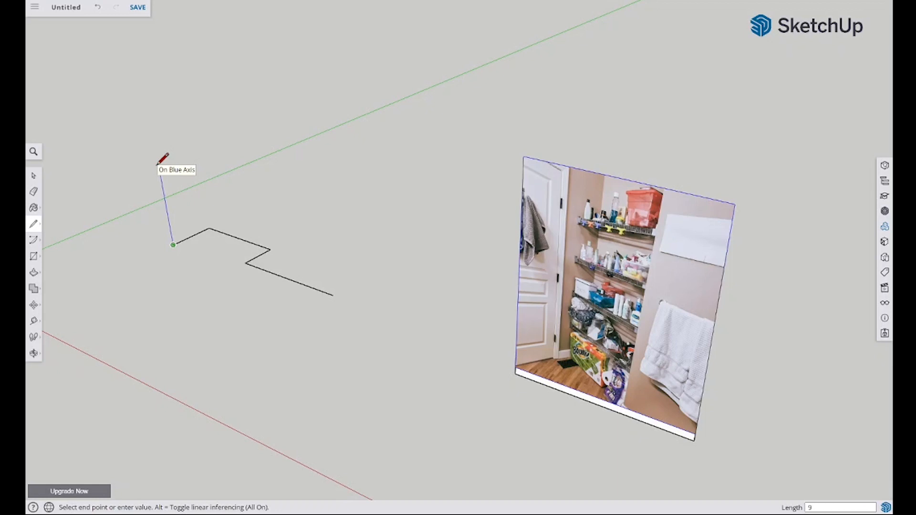
- Raise 9' 4 vertical edges to form the back, narrow side and front wall faces
{"action": "type", "text": "9' 4"}
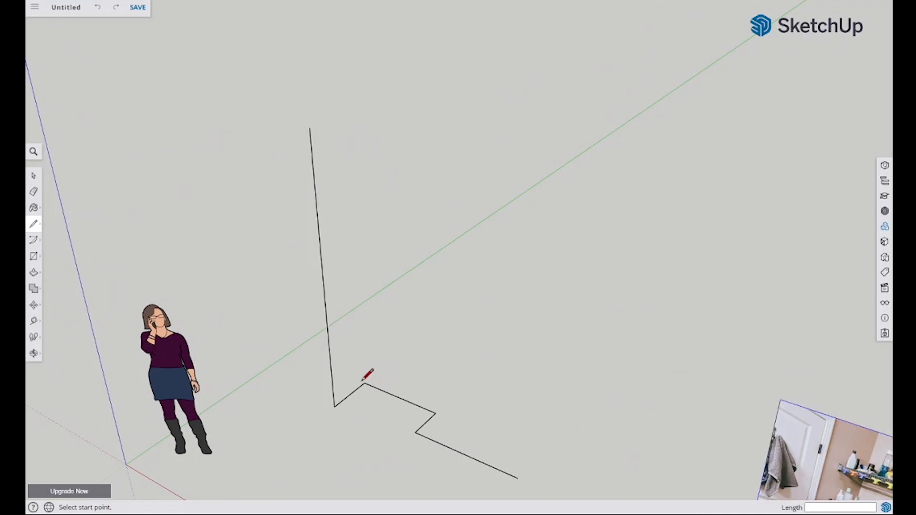
{"action": "left_click", "coordinate": [364, 385]}
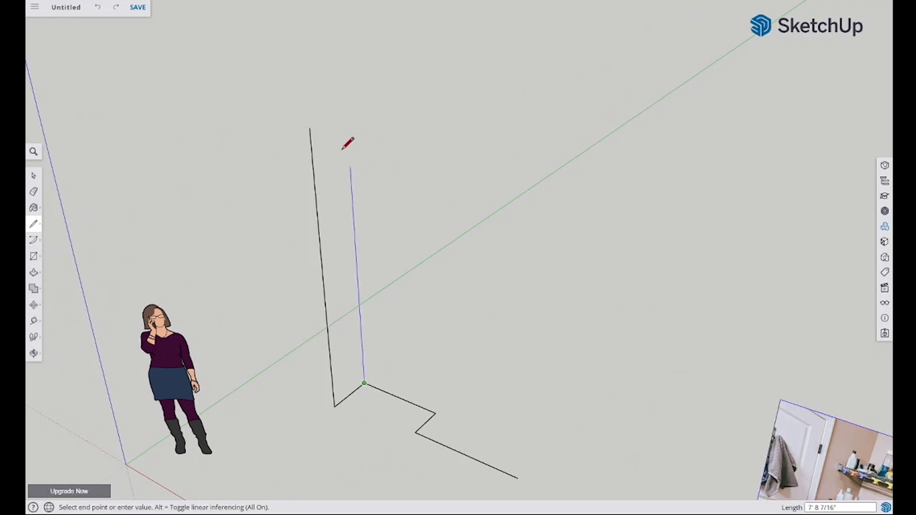
{"action": "mouse_move", "coordinate": [346, 112]}
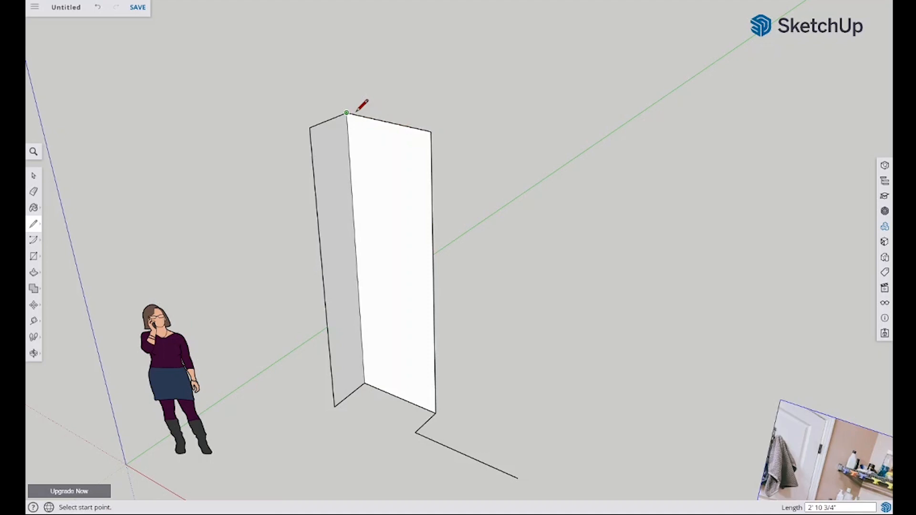
{"action": "left_click", "coordinate": [346, 112]}
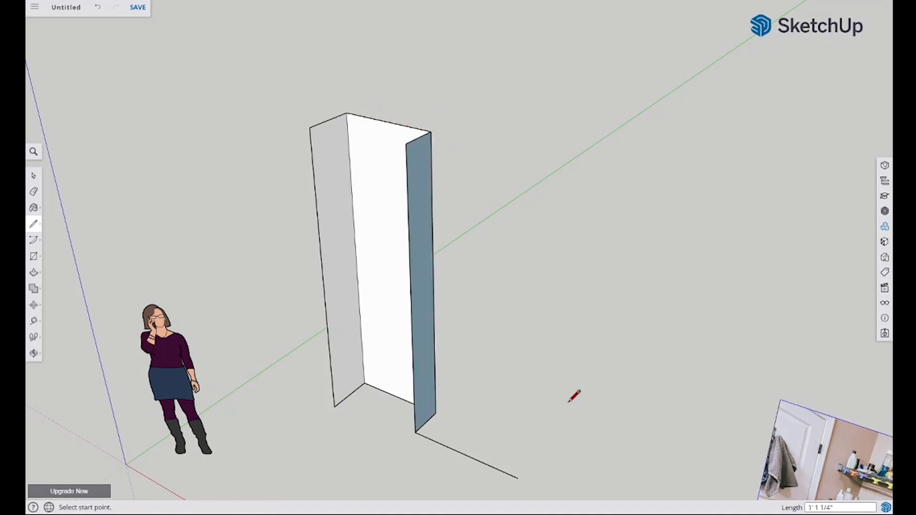
{"action": "left_click", "coordinate": [518, 477]}
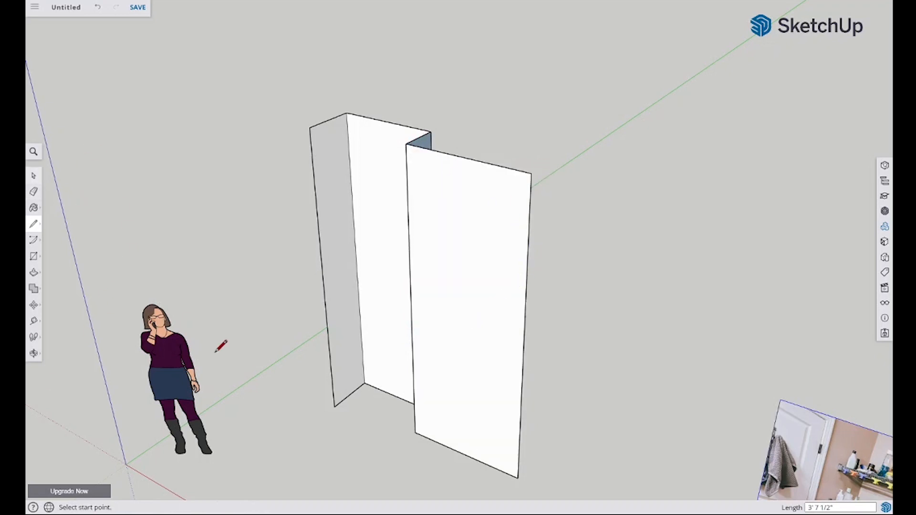
{"action": "left_click", "coordinate": [334, 407]}
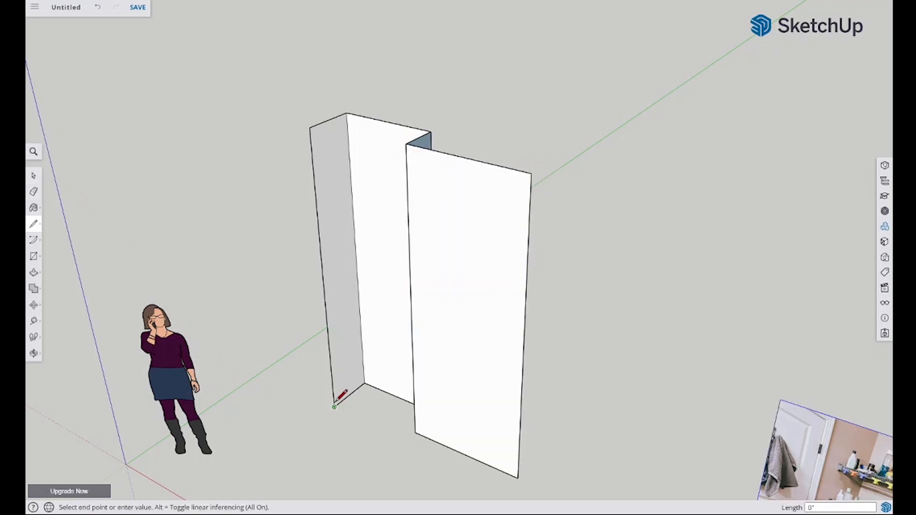
{"action": "mouse_move", "coordinate": [336, 406]}
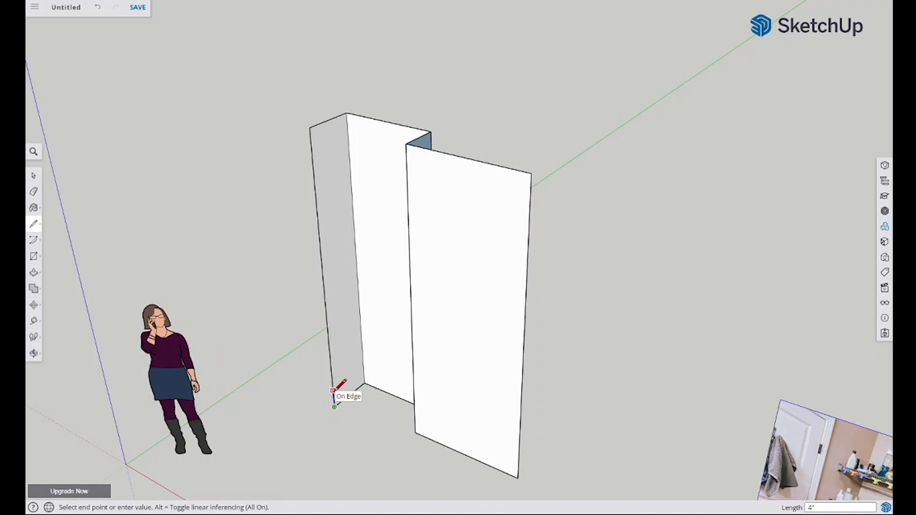
{"action": "left_click", "coordinate": [334, 399]}
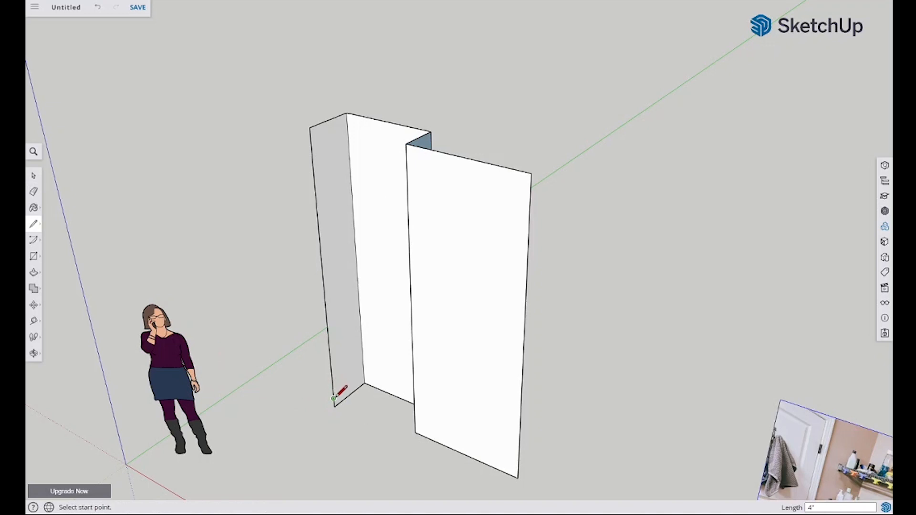
{"action": "mouse_move", "coordinate": [339, 406]}
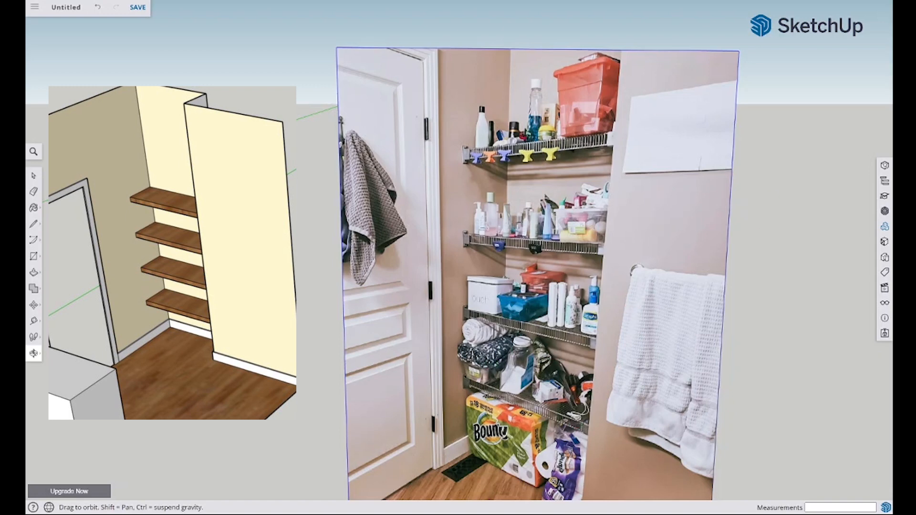
{"action": "mouse_move", "coordinate": [618, 260]}
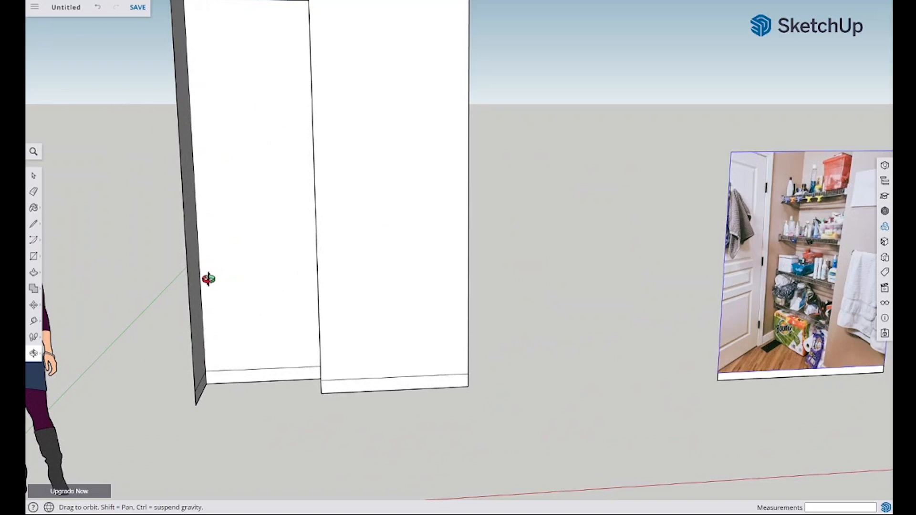
{"action": "mouse_move", "coordinate": [435, 304]}
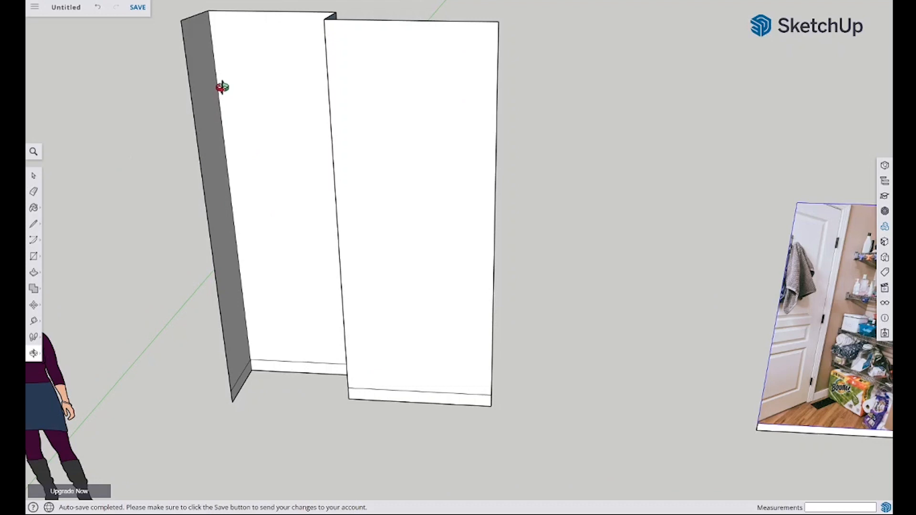
{"action": "mouse_move", "coordinate": [344, 122]}
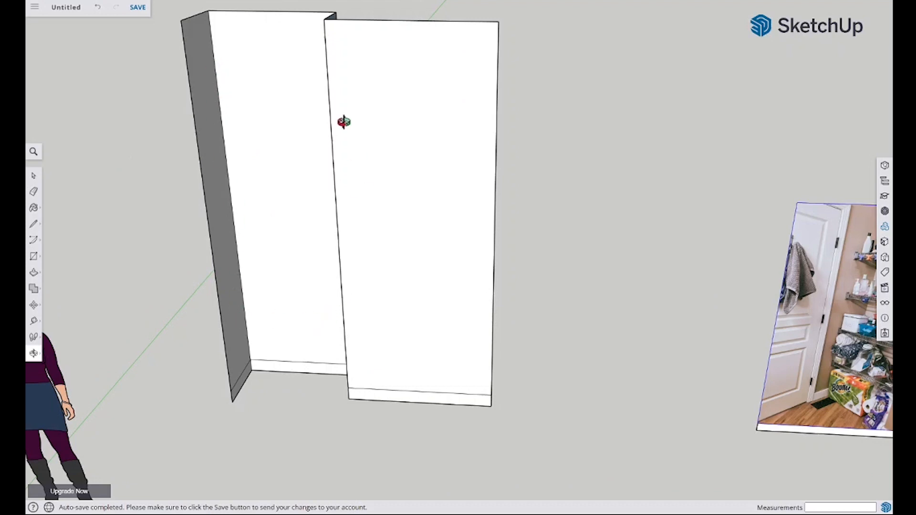
{"action": "mouse_move", "coordinate": [350, 256]}
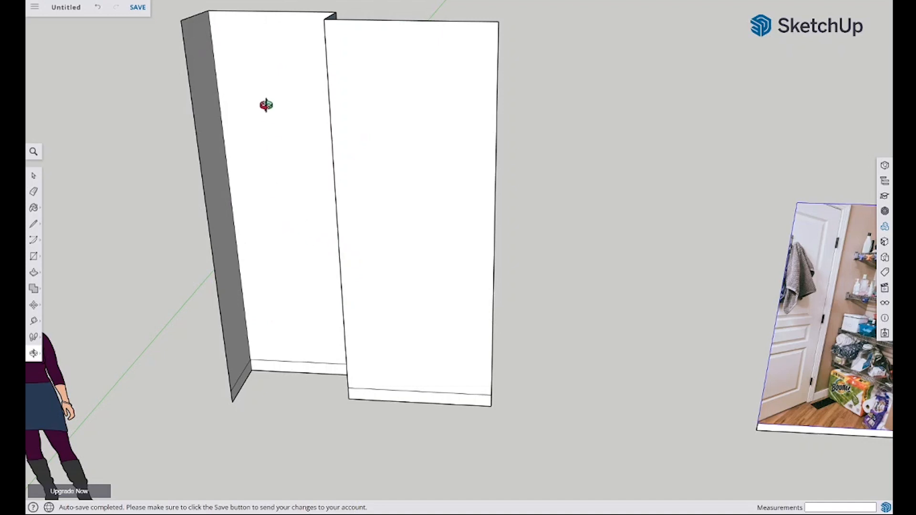
{"action": "mouse_move", "coordinate": [314, 362]}
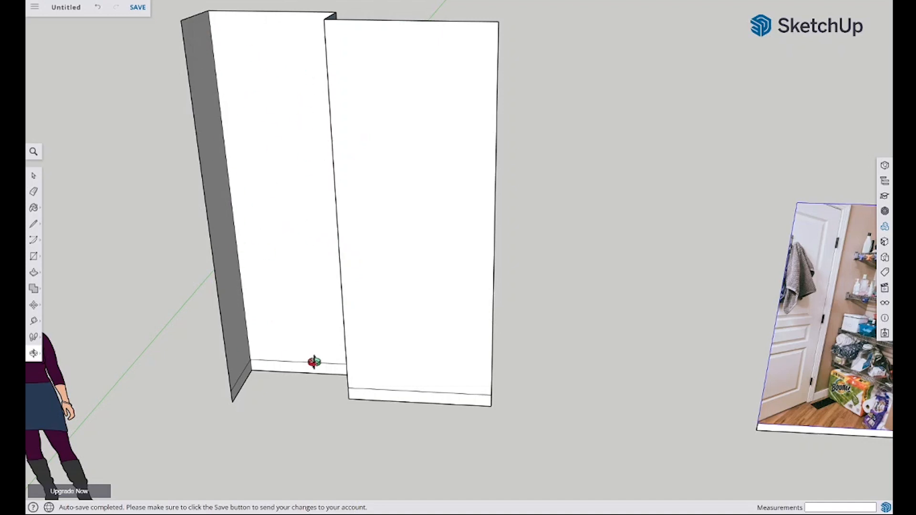
{"action": "mouse_move", "coordinate": [234, 363]}
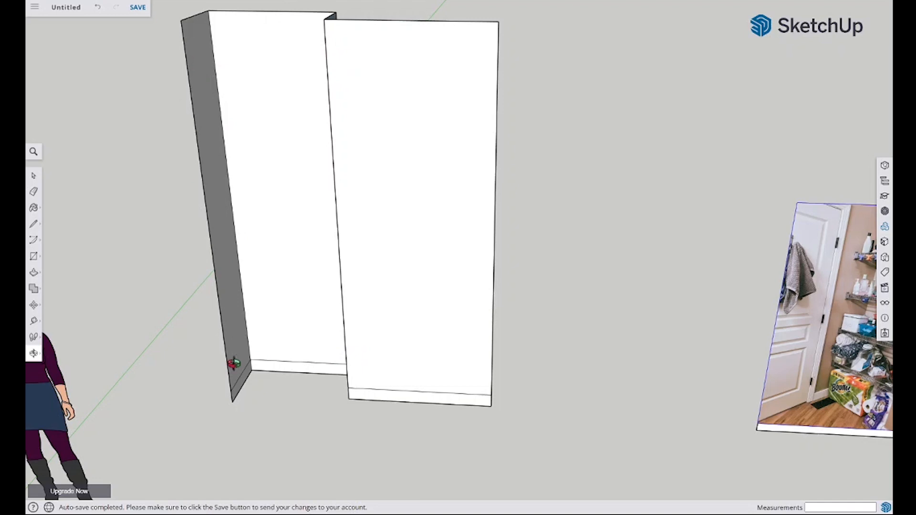
{"action": "mouse_move", "coordinate": [280, 125]}
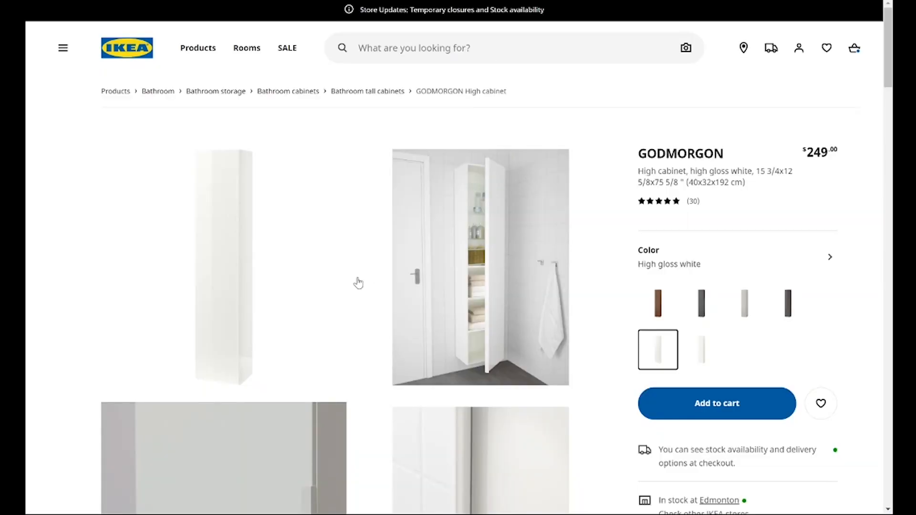
- Choose the brown stained ash effect GODMORGON high cabinet and show its Product size
{"action": "left_click", "coordinate": [657, 303]}
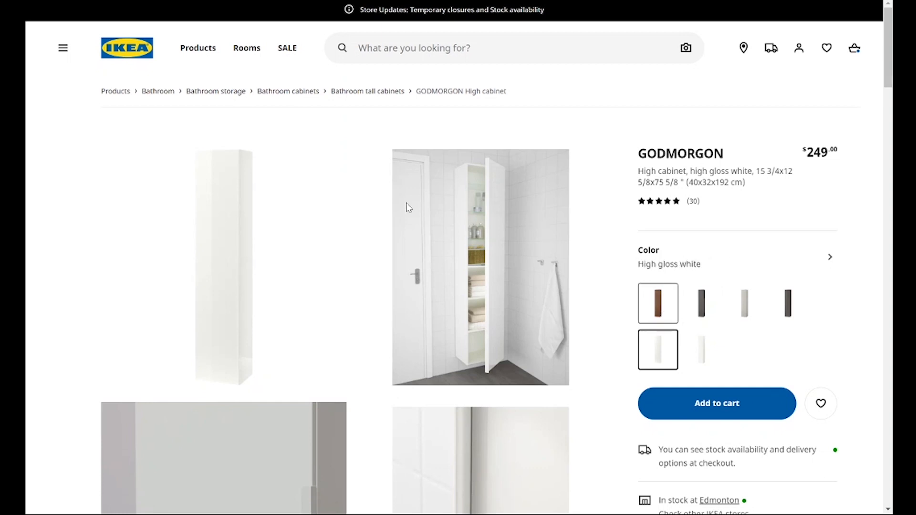
{"action": "left_click", "coordinate": [657, 303]}
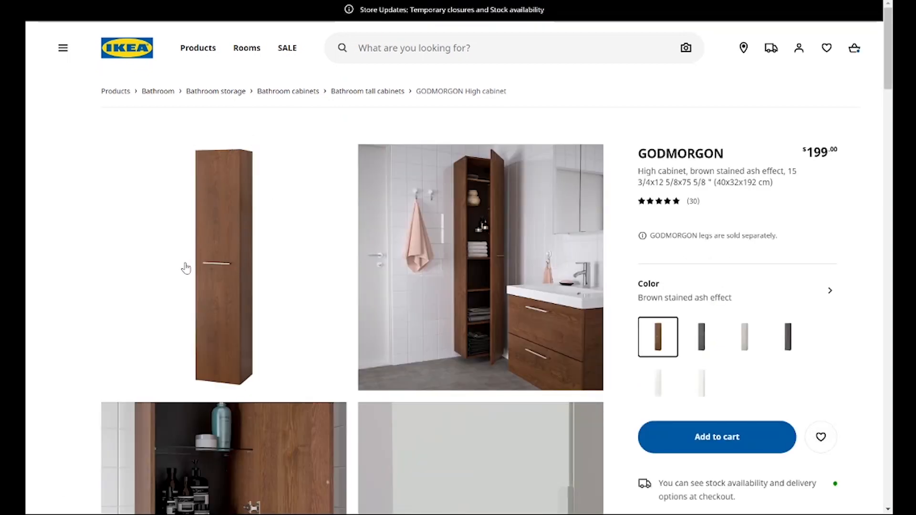
{"action": "mouse_move", "coordinate": [204, 232]}
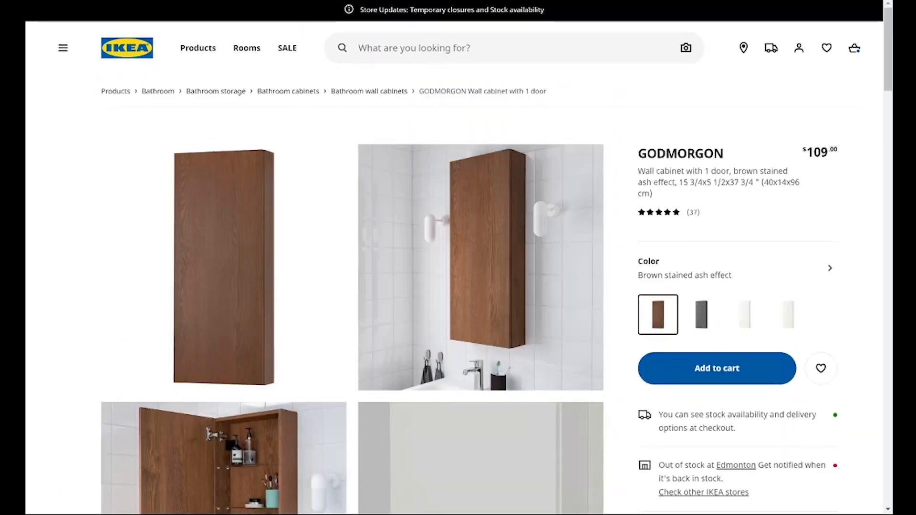
{"action": "mouse_move", "coordinate": [533, 267]}
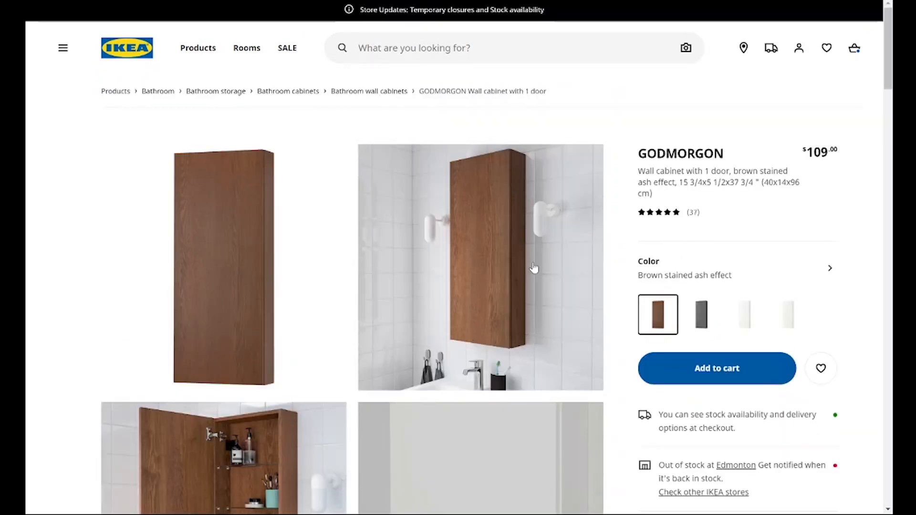
{"action": "scroll", "scroll_direction": "down", "scroll_amount": 3}
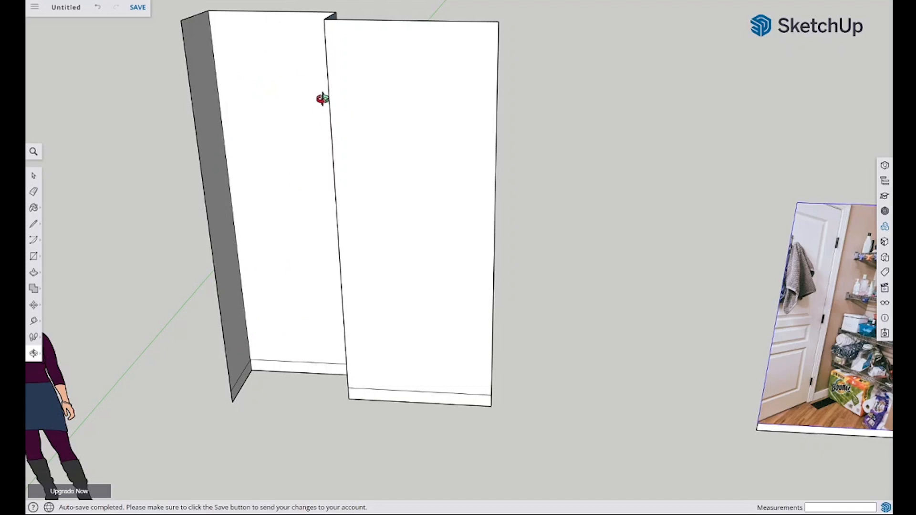
{"action": "mouse_move", "coordinate": [255, 120]}
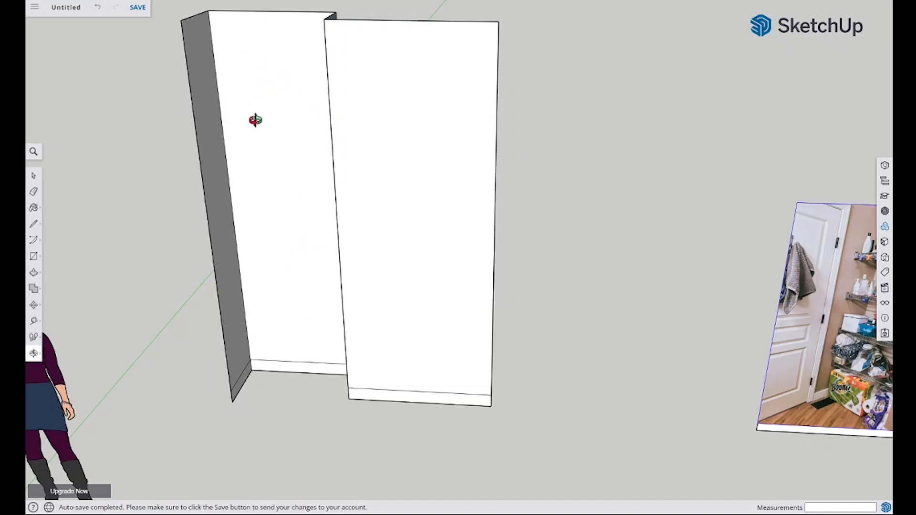
{"action": "mouse_move", "coordinate": [321, 374]}
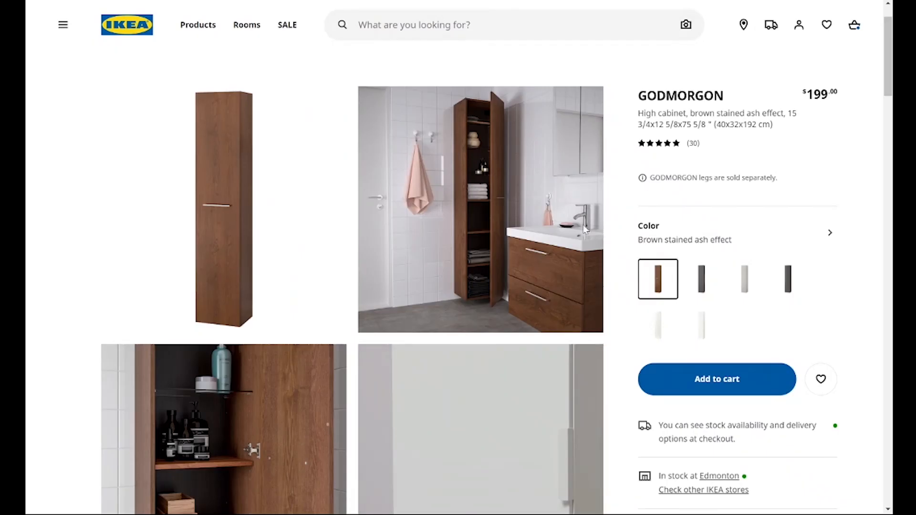
{"action": "scroll", "scroll_direction": "down", "scroll_amount": 3}
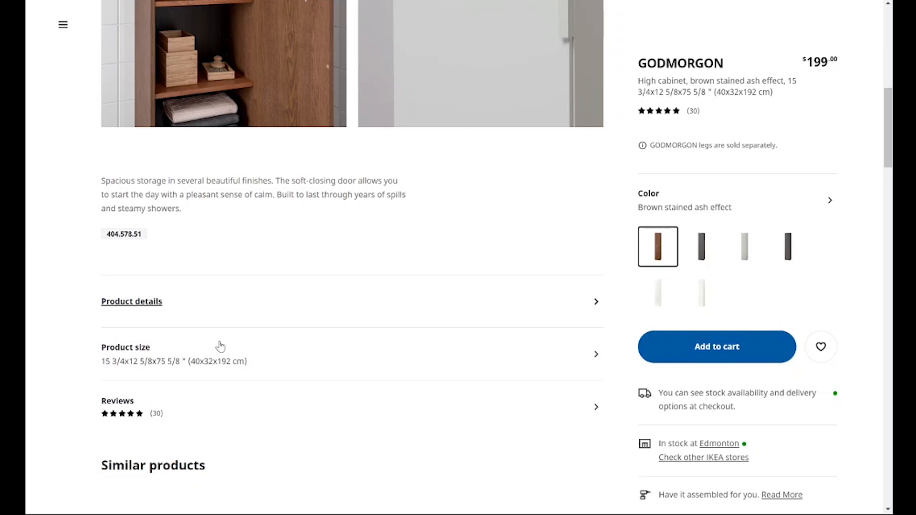
{"action": "mouse_move", "coordinate": [423, 215]}
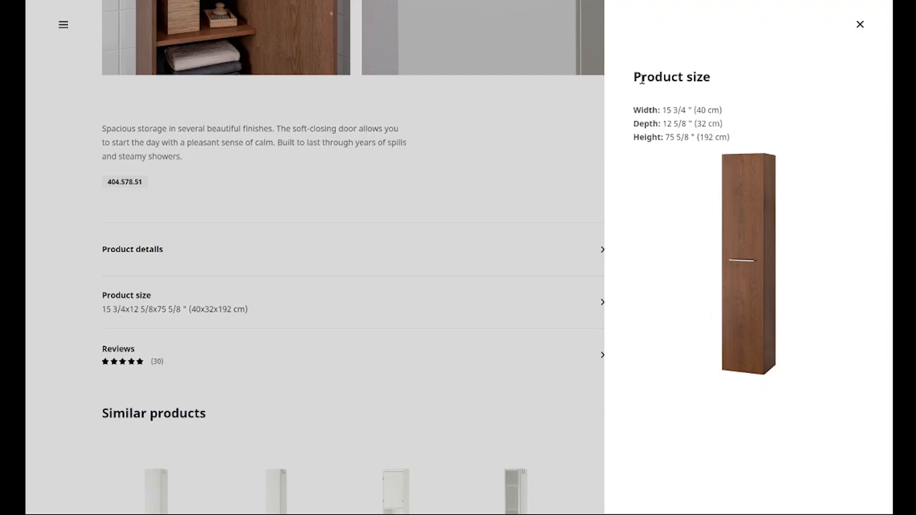
{"action": "double_click", "coordinate": [671, 76]}
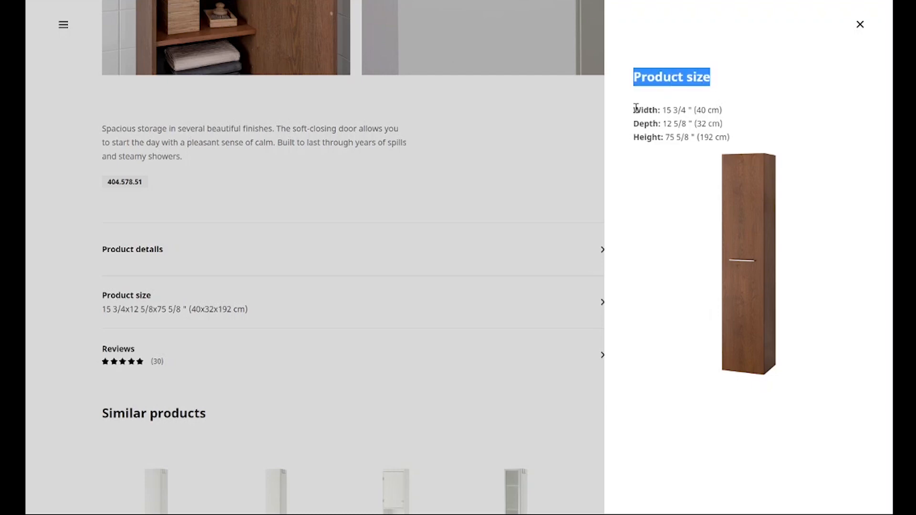
{"action": "mouse_move", "coordinate": [757, 380]}
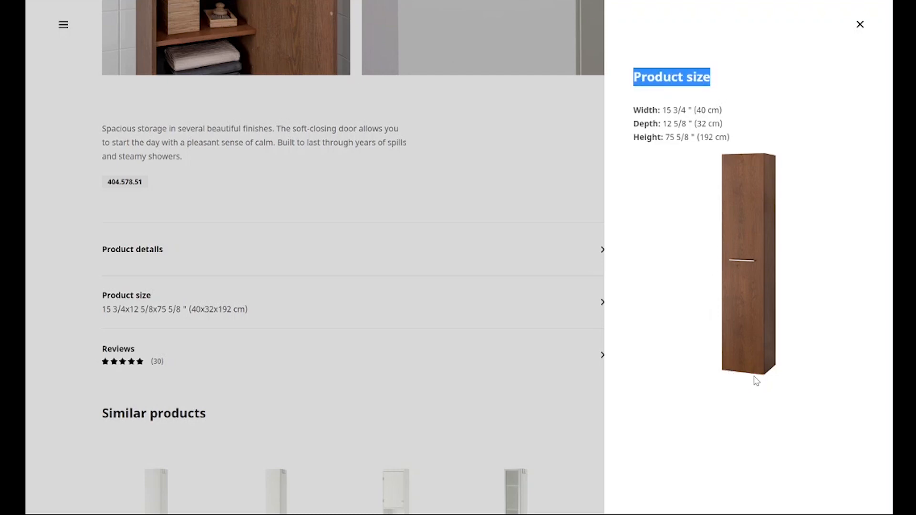
{"action": "mouse_move", "coordinate": [769, 207]}
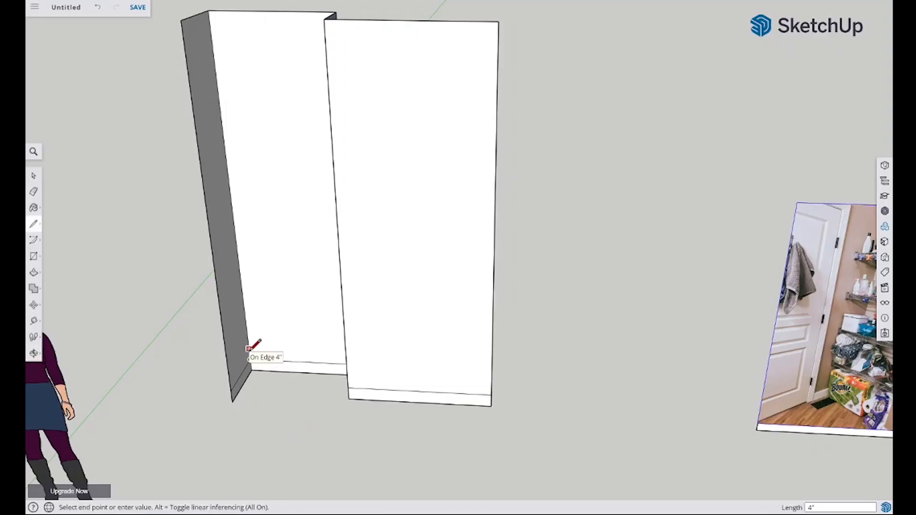
- Start the tall cabinet outline 2 in along the left wall base, rising 75 5/8 in
{"action": "type", "text": "2' 1"}
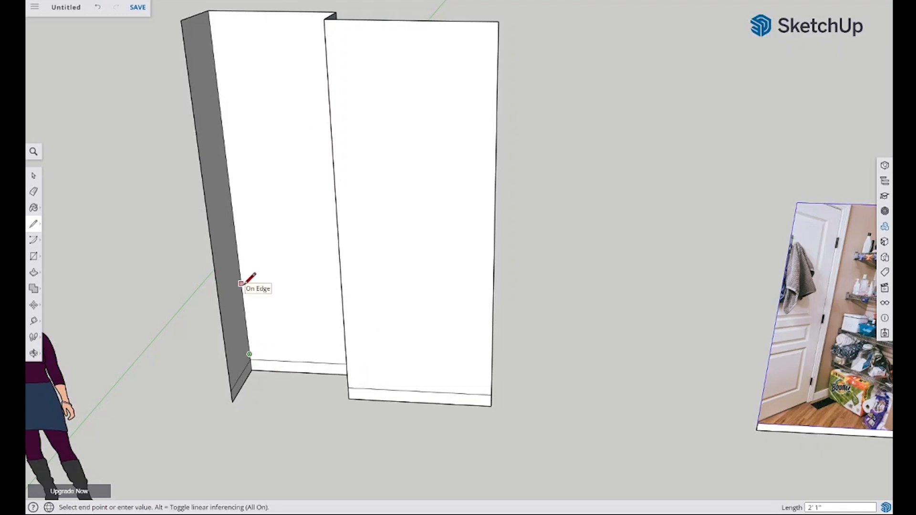
{"action": "type", "text": "75 5/8"}
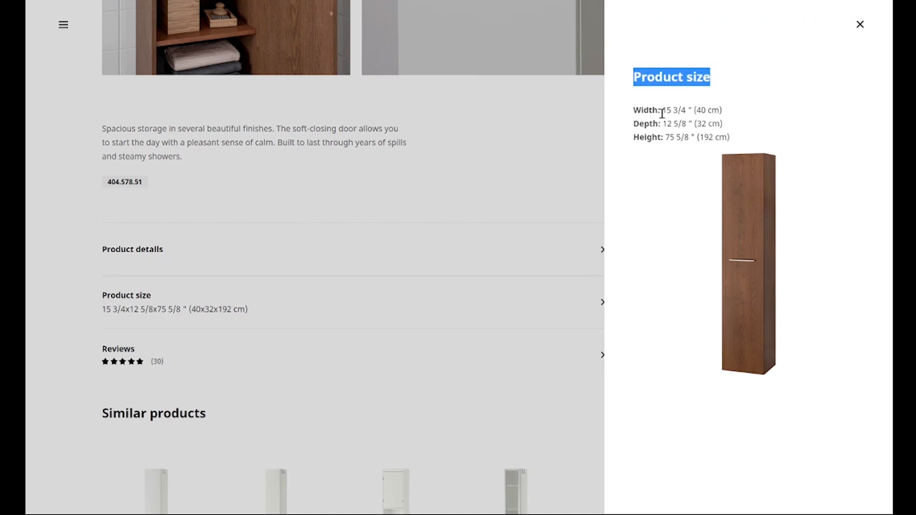
{"action": "mouse_move", "coordinate": [742, 158]}
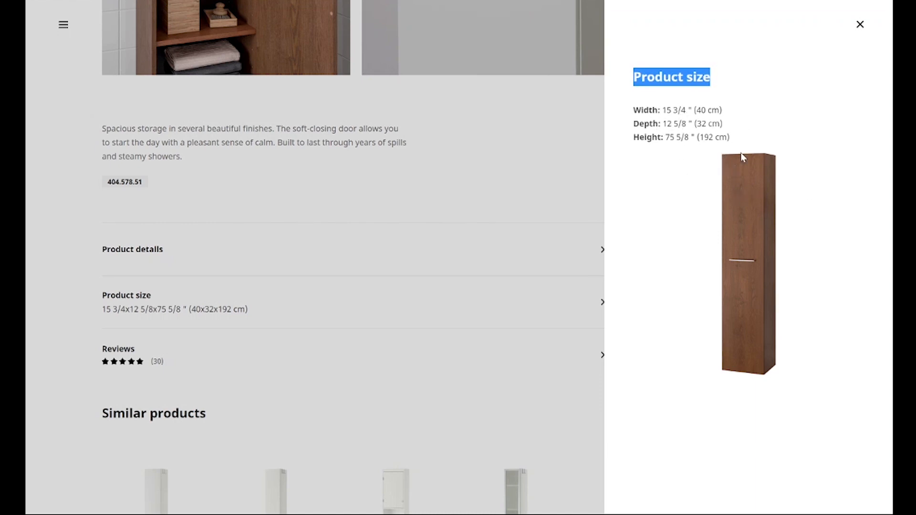
{"action": "mouse_move", "coordinate": [742, 158]}
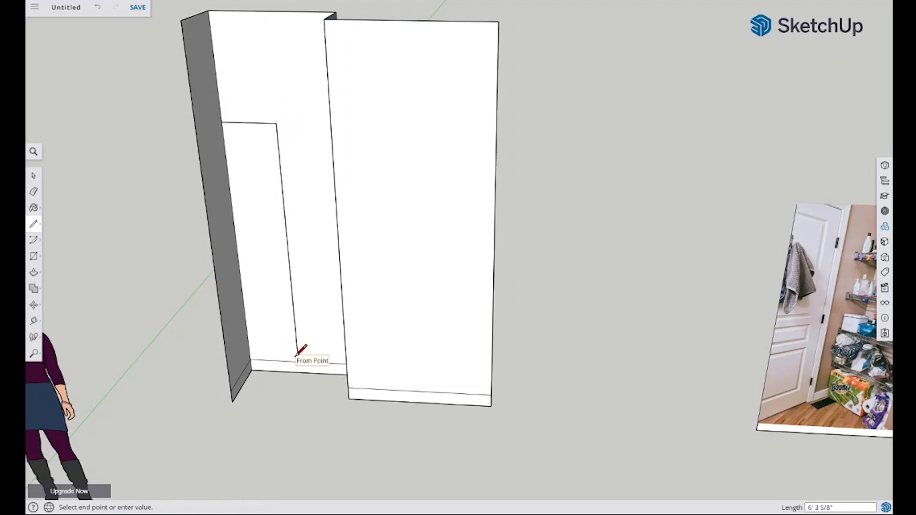
- Close the tall cabinet outline at the floor, then check the GODMORGON wall cabinet's size
{"action": "left_click", "coordinate": [260, 11]}
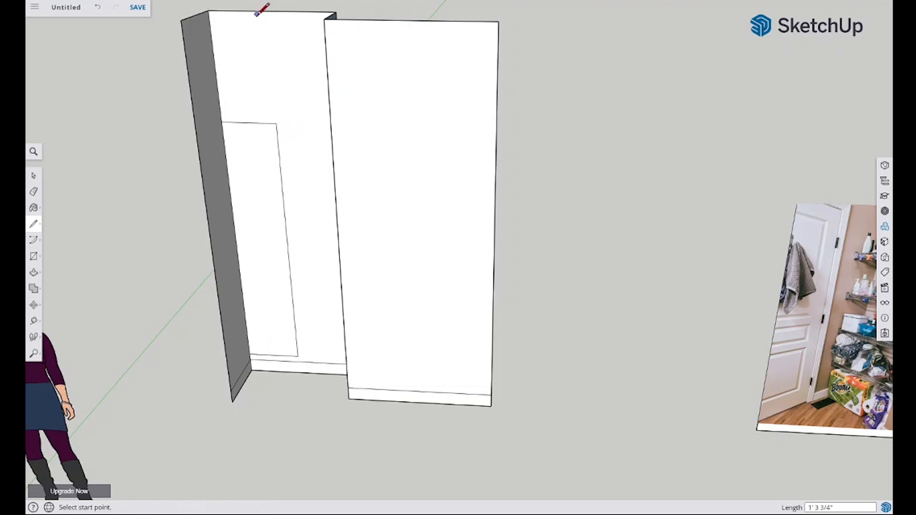
{"action": "mouse_move", "coordinate": [280, 313]}
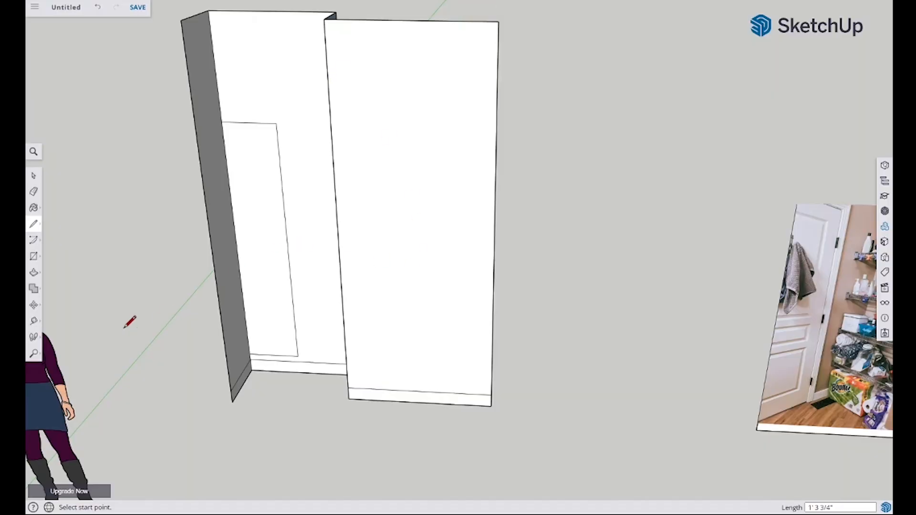
{"action": "mouse_move", "coordinate": [34, 275]}
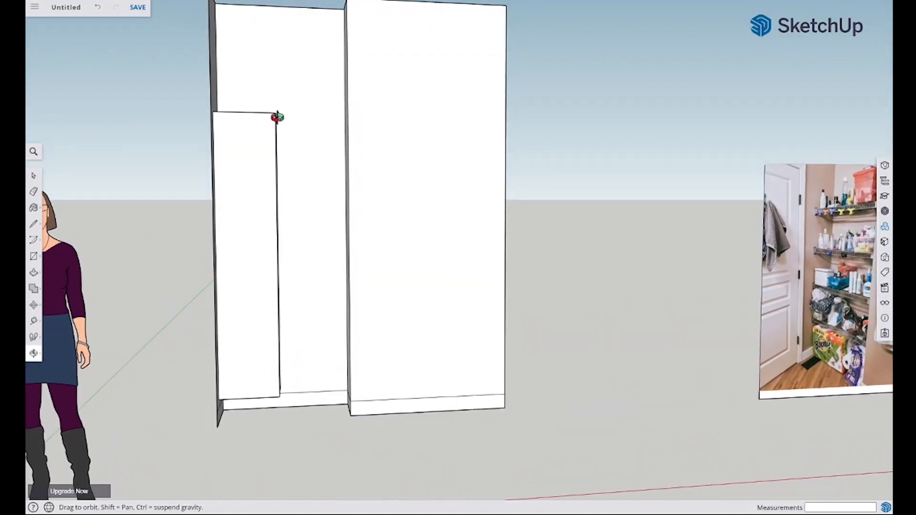
{"action": "mouse_move", "coordinate": [333, 126]}
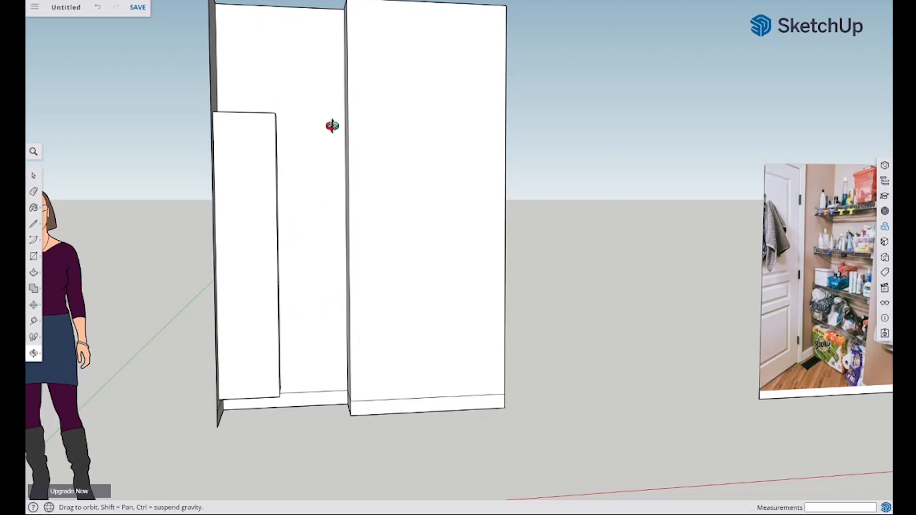
{"action": "mouse_move", "coordinate": [332, 125]}
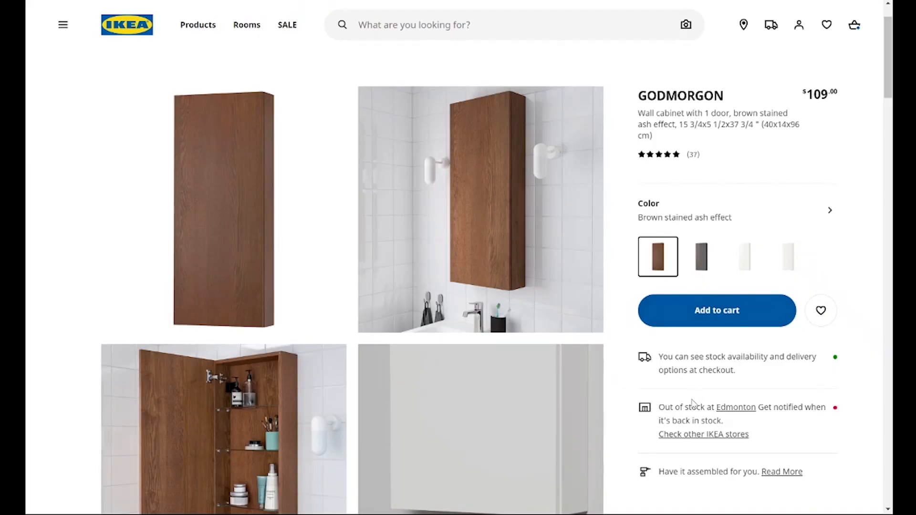
{"action": "scroll", "scroll_direction": "down", "scroll_amount": 3}
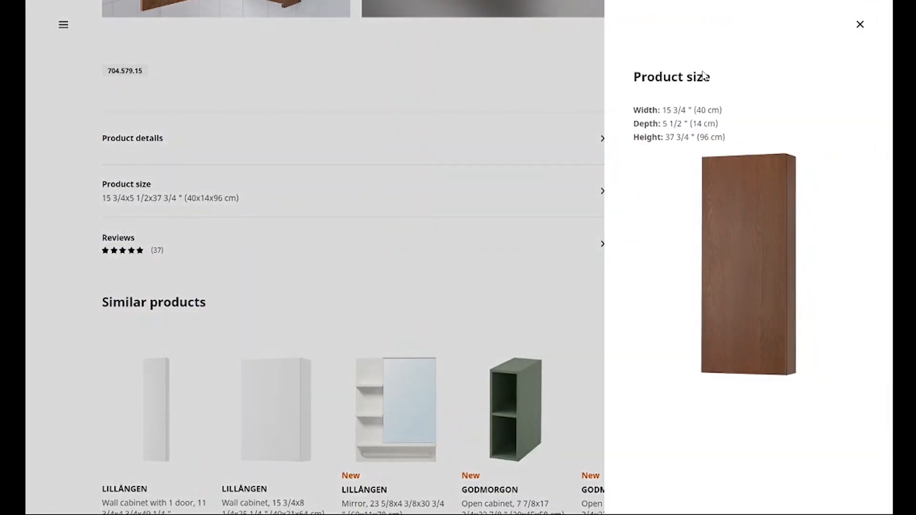
{"action": "mouse_move", "coordinate": [473, 18]}
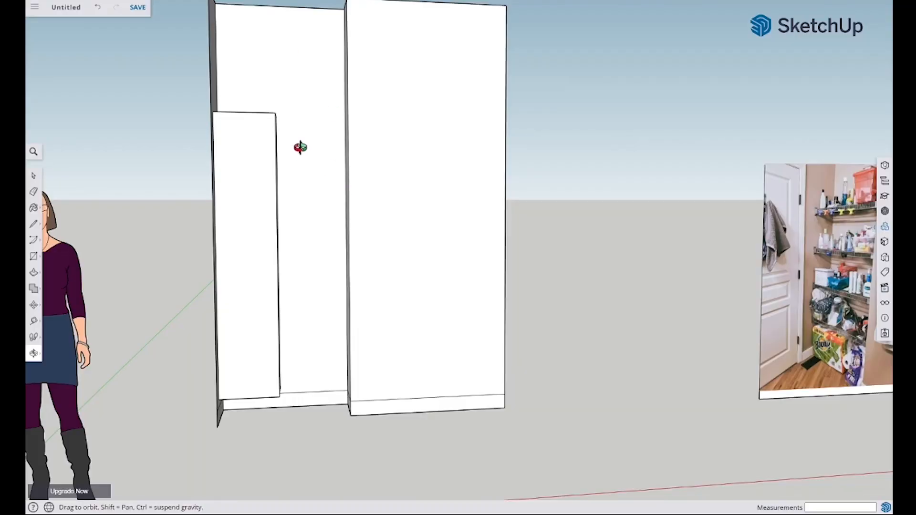
- Outline the wall cabinet near the tall cabinet's top and push/pull it out 5 1/2 in
{"action": "left_click_drag", "start_coordinate": [301, 147], "coordinate": [315, 189]}
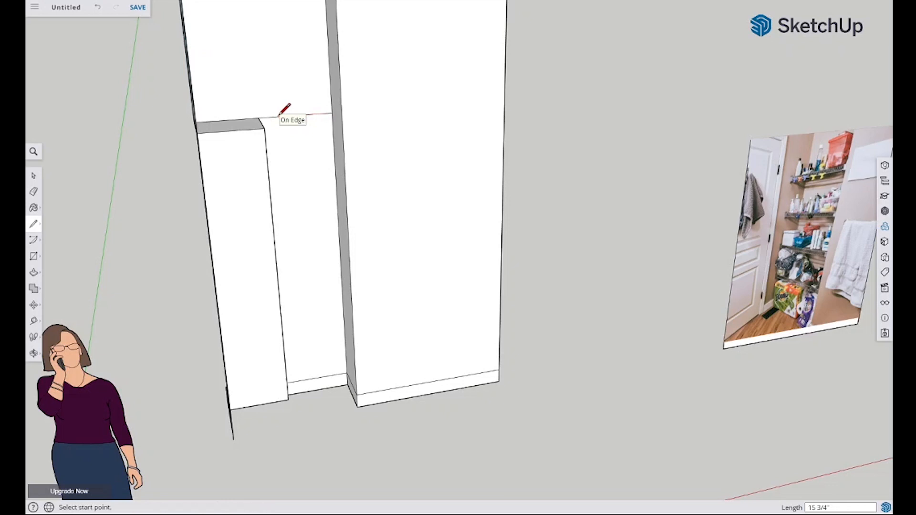
{"action": "mouse_move", "coordinate": [275, 112]}
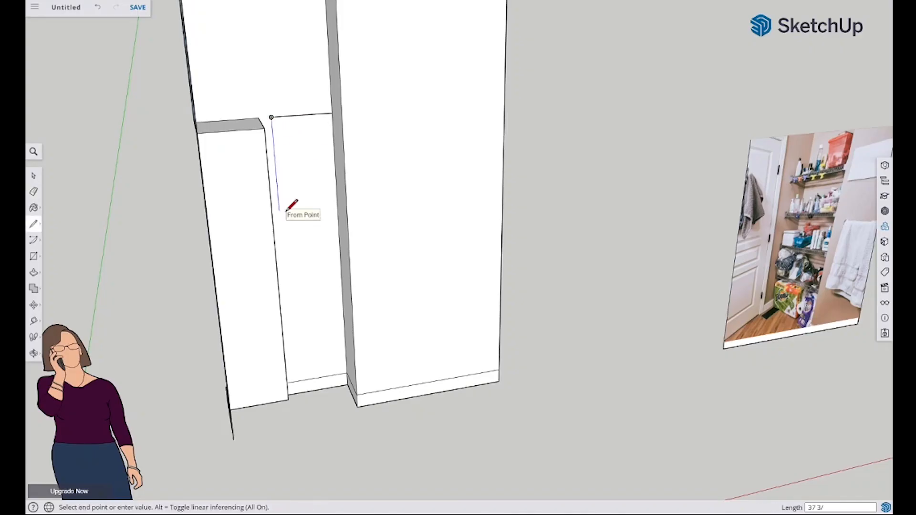
{"action": "mouse_move", "coordinate": [282, 253]}
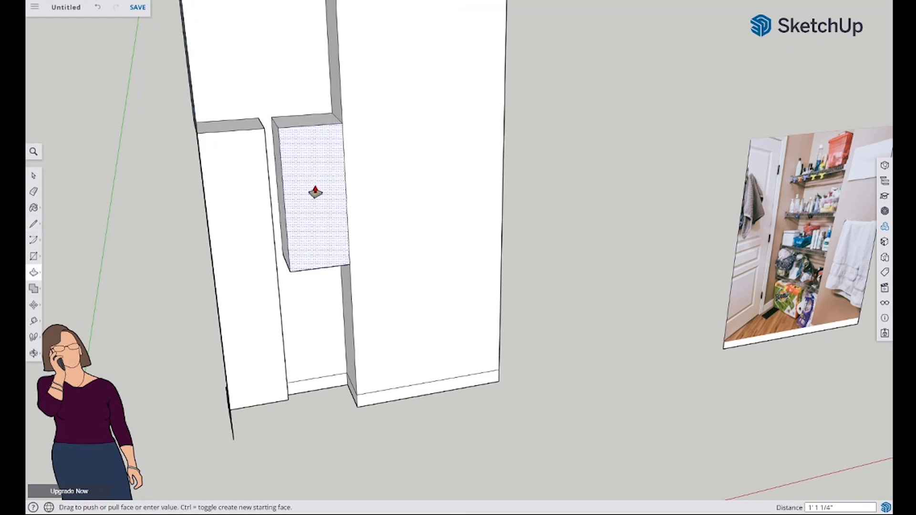
{"action": "type", "text": "5 1/2"}
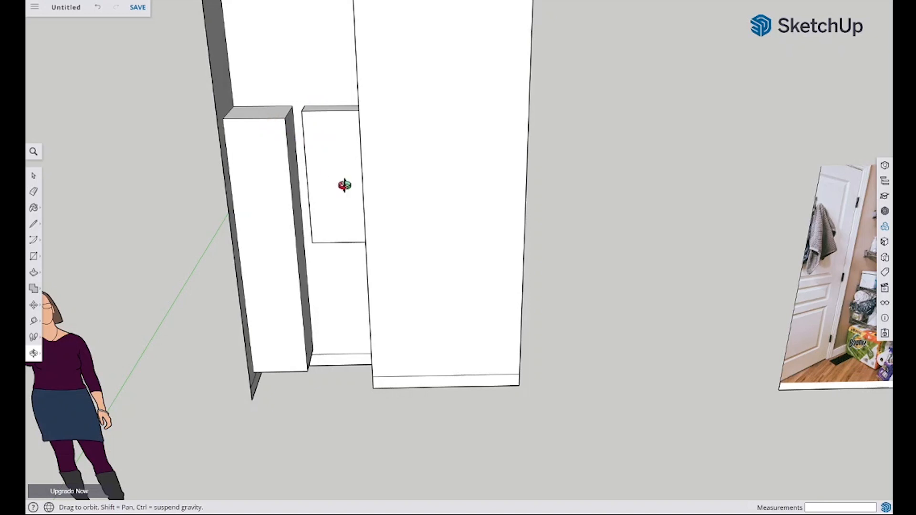
{"action": "left_click_drag", "start_coordinate": [345, 186], "coordinate": [295, 147]}
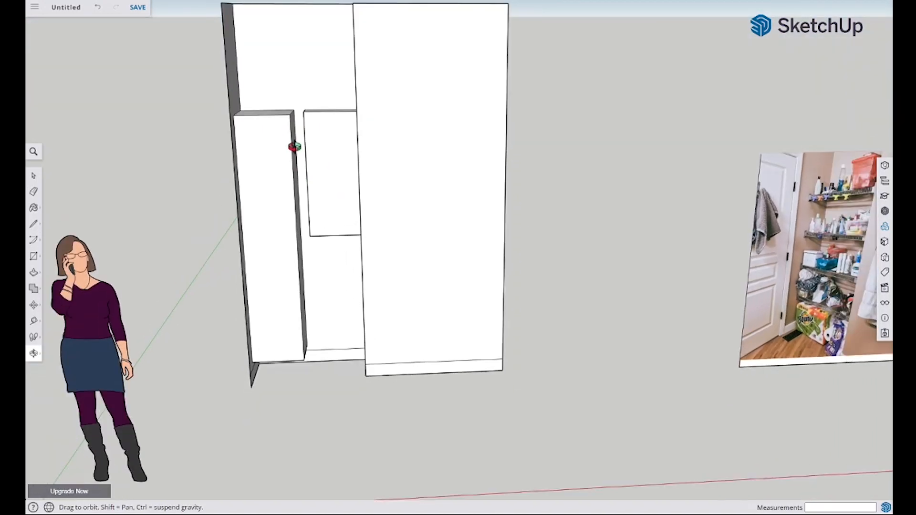
{"action": "mouse_move", "coordinate": [510, 192]}
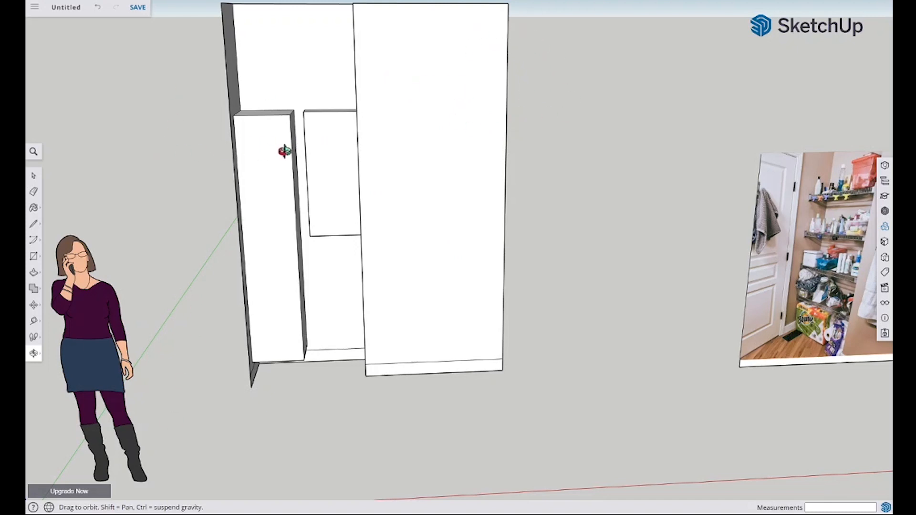
{"action": "mouse_move", "coordinate": [291, 222]}
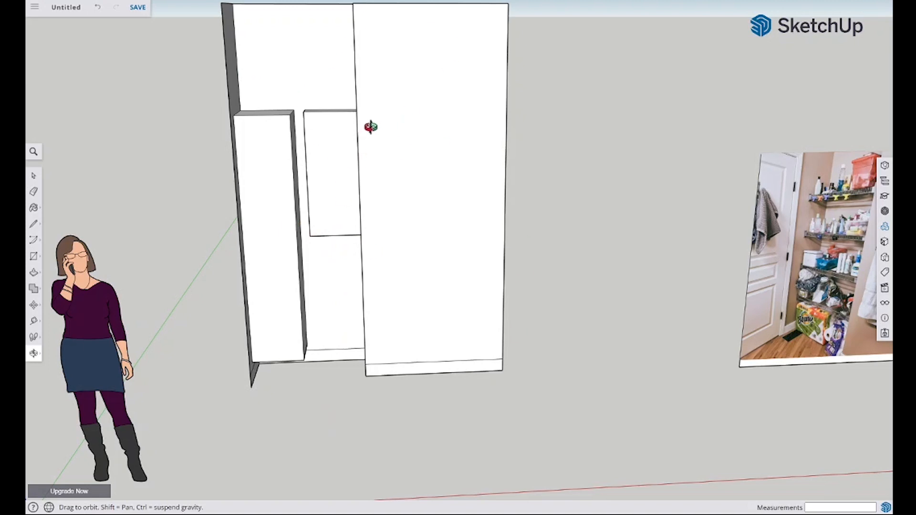
{"action": "mouse_move", "coordinate": [302, 97]}
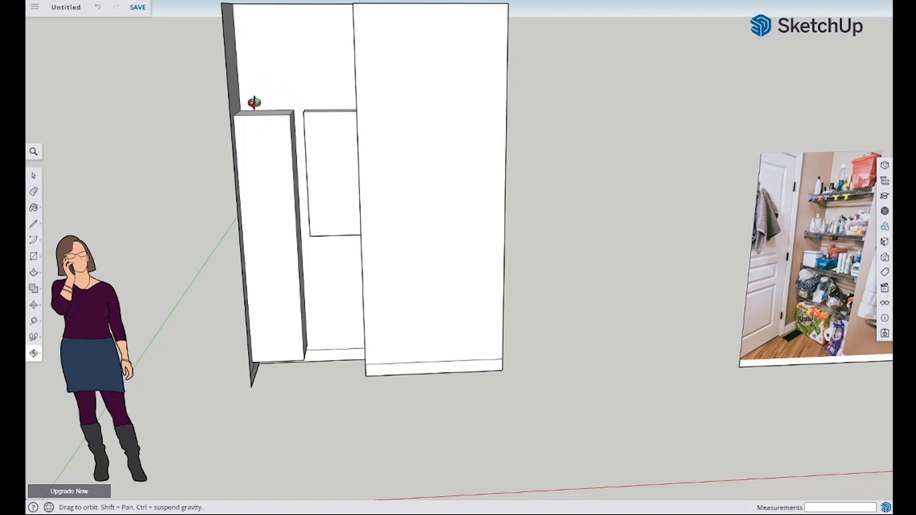
{"action": "mouse_move", "coordinate": [307, 228]}
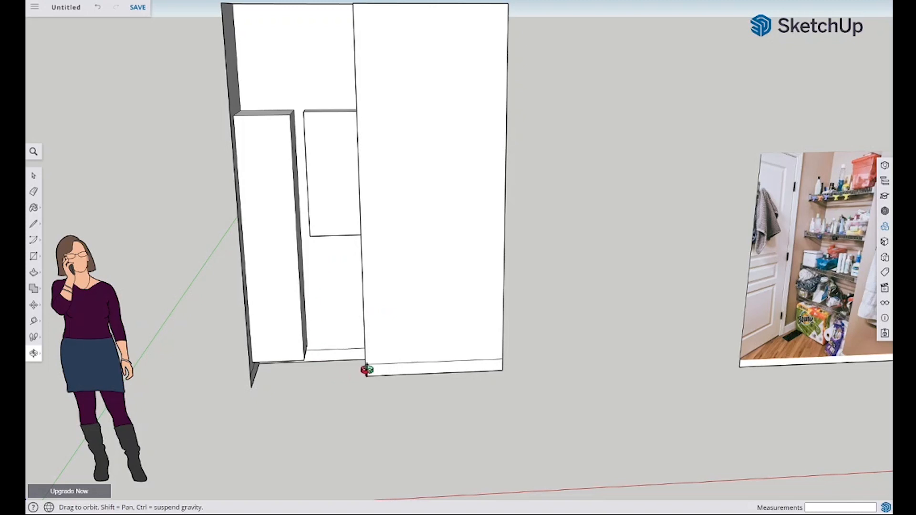
{"action": "mouse_move", "coordinate": [356, 299]}
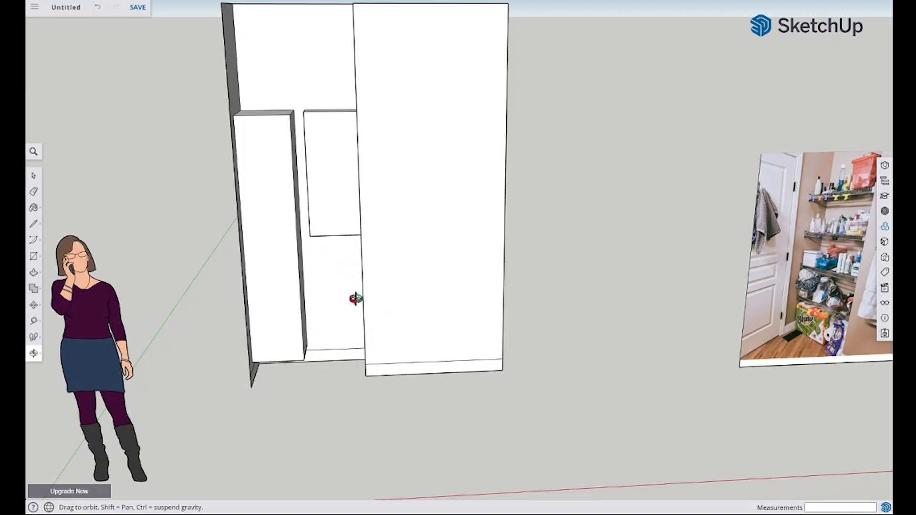
{"action": "mouse_move", "coordinate": [328, 253]}
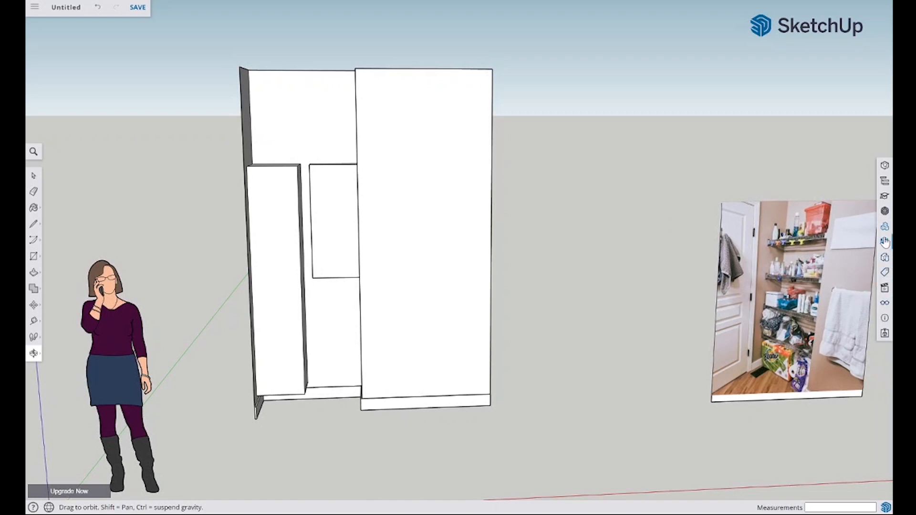
- Apply a wood texture to both cabinets and paint the nook walls cream
{"action": "left_click", "coordinate": [885, 226]}
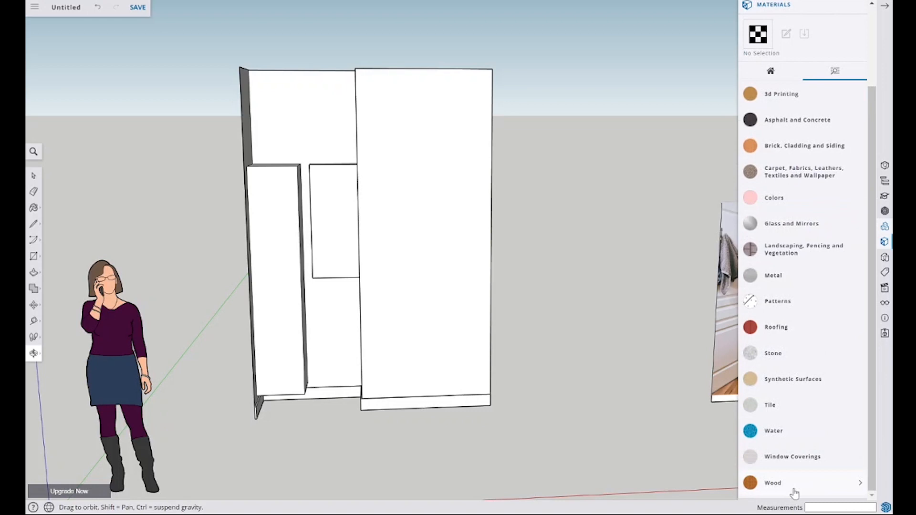
{"action": "left_click", "coordinate": [772, 483]}
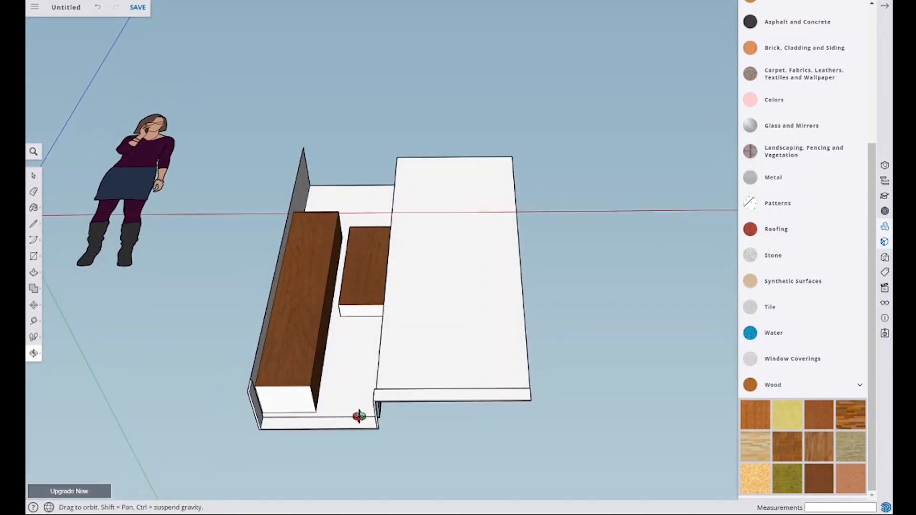
{"action": "left_click", "coordinate": [33, 208]}
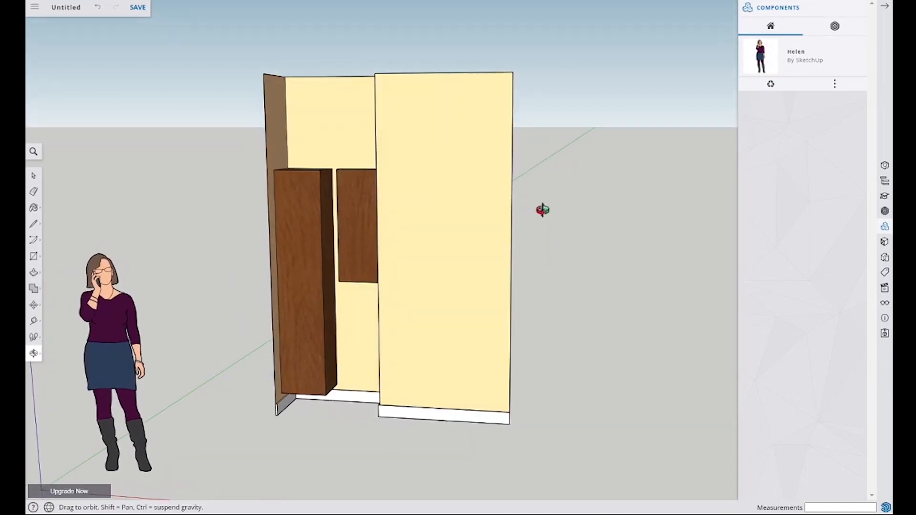
- Search 3D Warehouse for "pothos" to list trailing plant models
{"action": "left_click", "coordinate": [835, 26]}
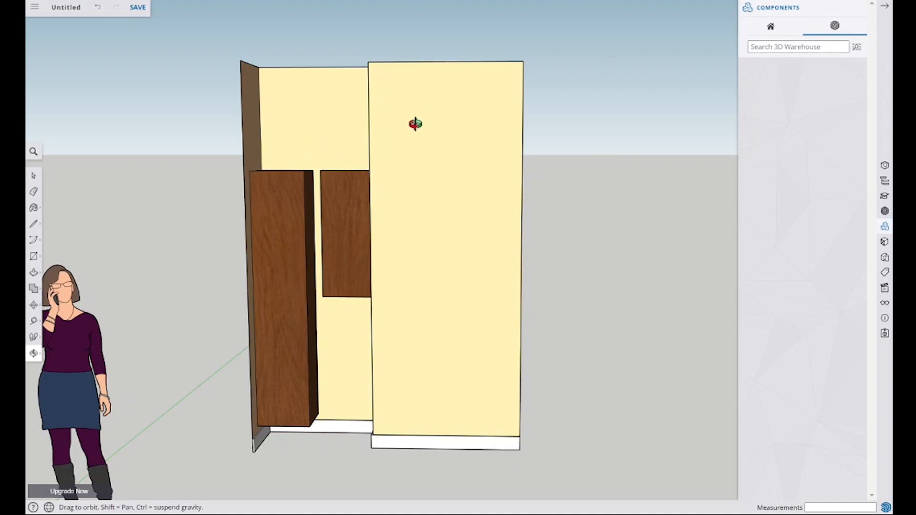
{"action": "mouse_move", "coordinate": [269, 132]}
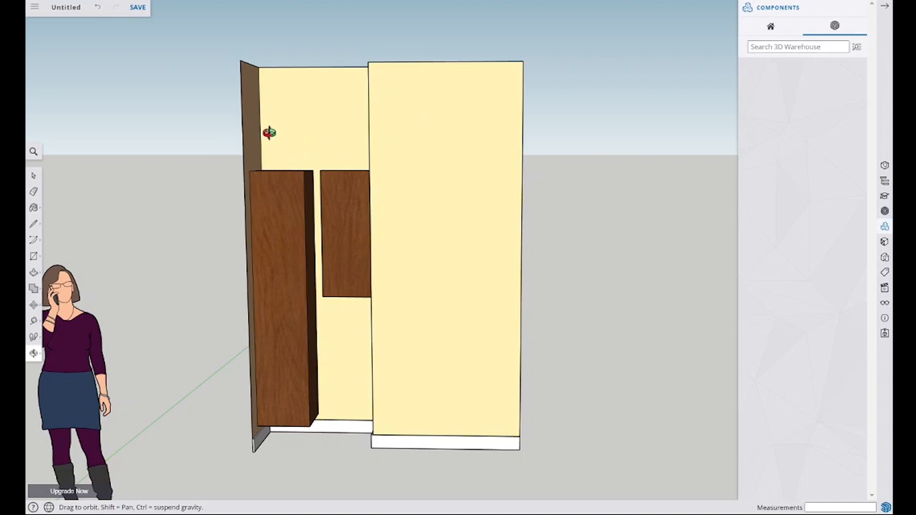
{"action": "mouse_move", "coordinate": [328, 144]}
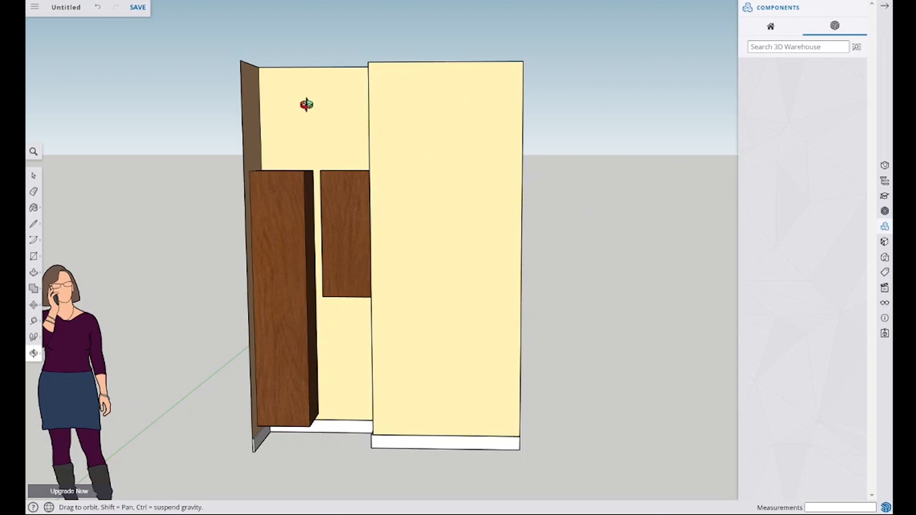
{"action": "mouse_move", "coordinate": [341, 83]}
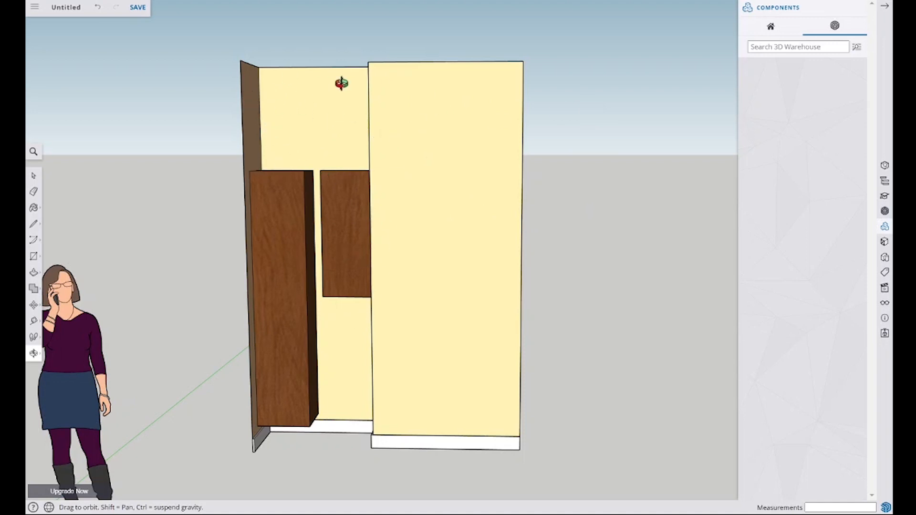
{"action": "mouse_move", "coordinate": [545, 236]}
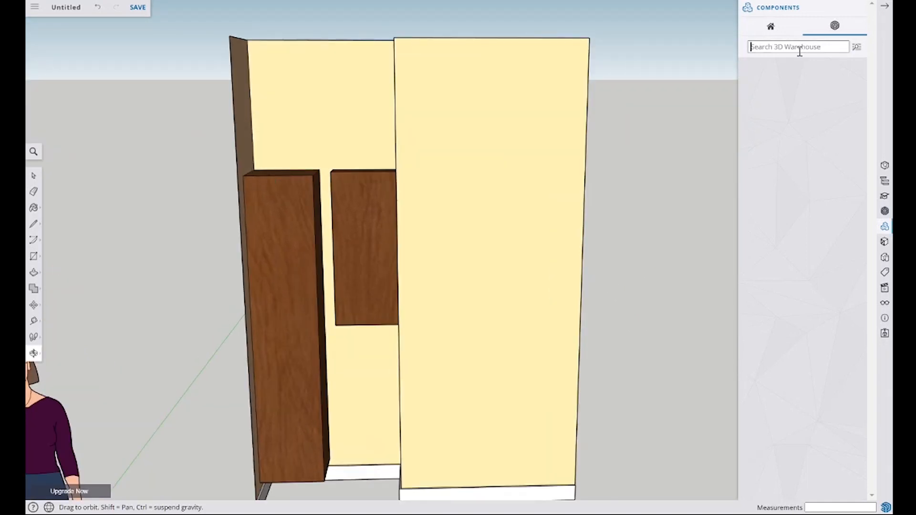
{"action": "type", "text": "pothos"}
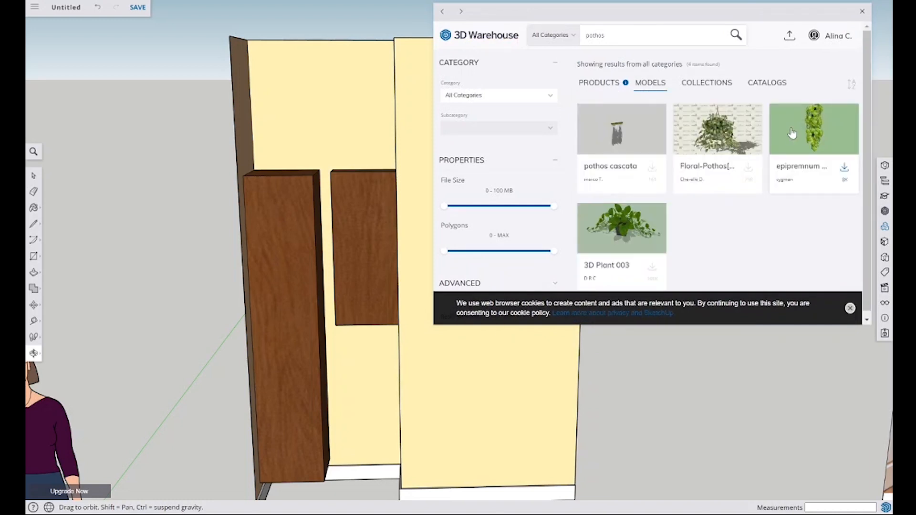
{"action": "mouse_move", "coordinate": [811, 132]}
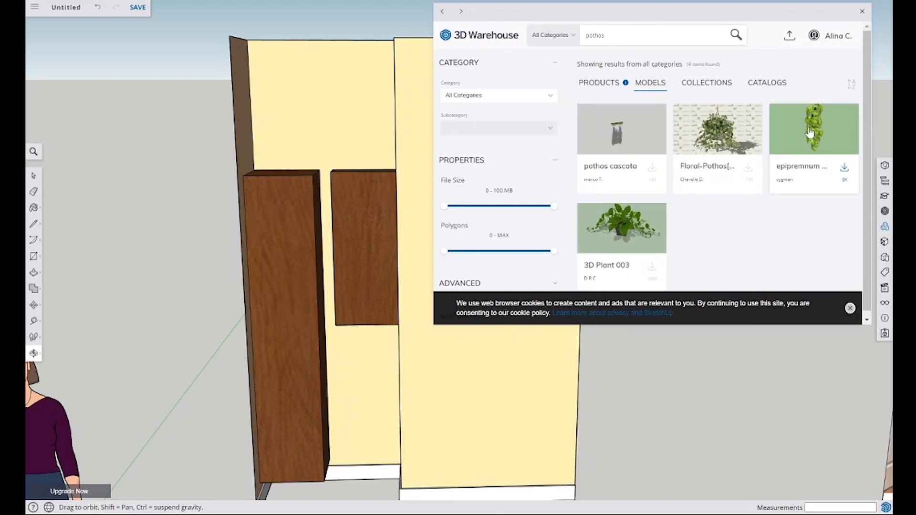
{"action": "mouse_move", "coordinate": [292, 198]}
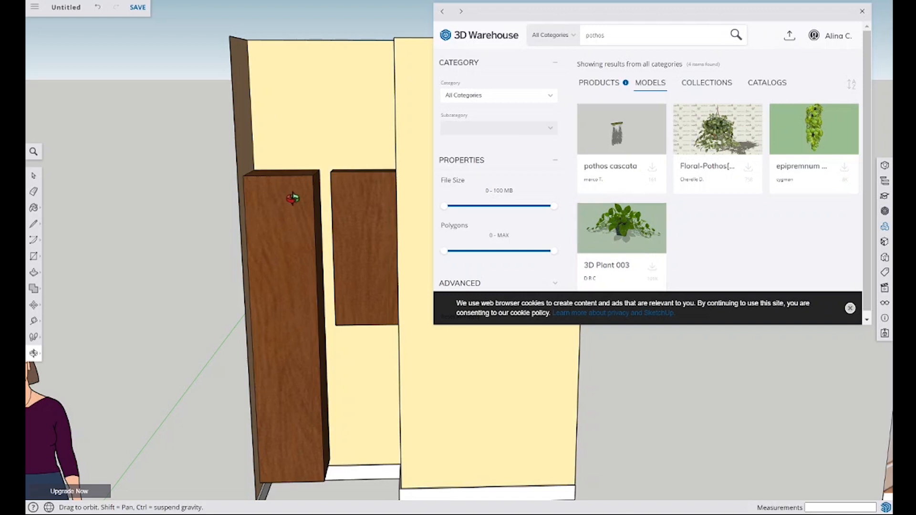
{"action": "mouse_move", "coordinate": [297, 172]}
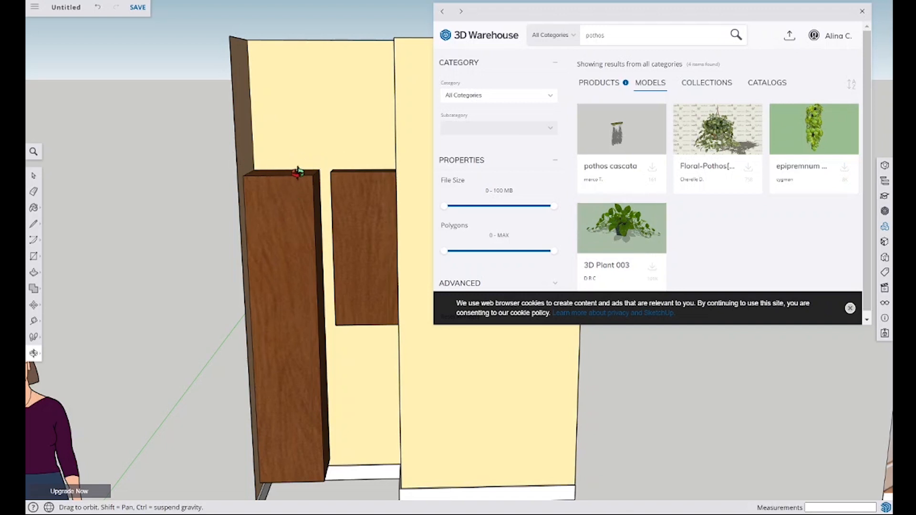
{"action": "mouse_move", "coordinate": [814, 130]}
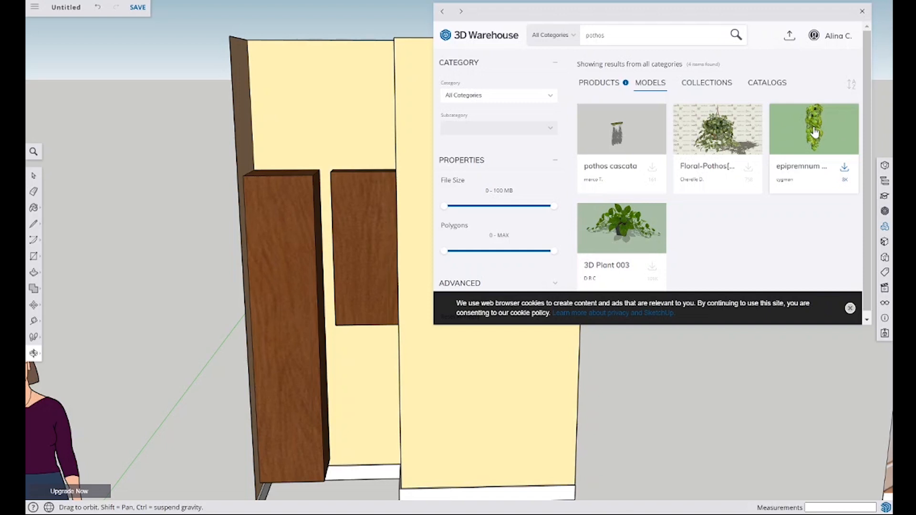
- Download the epipremnum aureum model and place it atop the left cabinet
{"action": "left_click", "coordinate": [814, 128]}
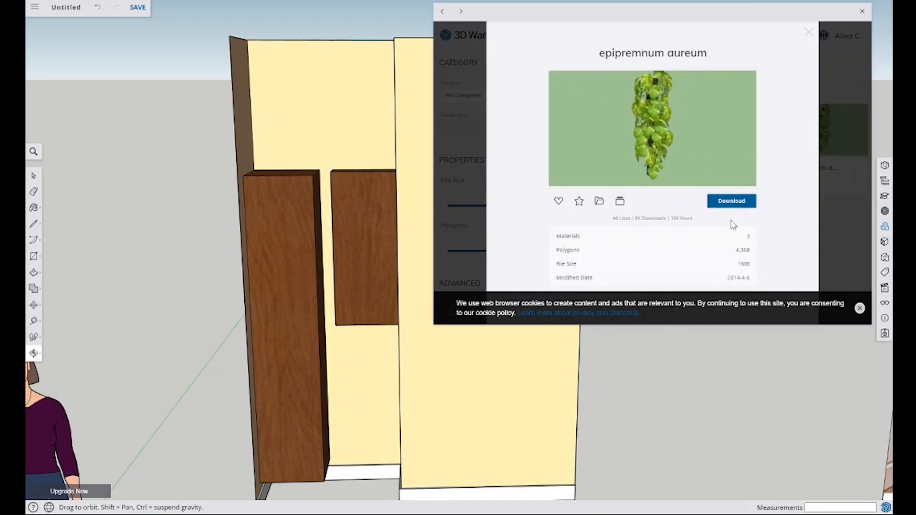
{"action": "left_click", "coordinate": [731, 200]}
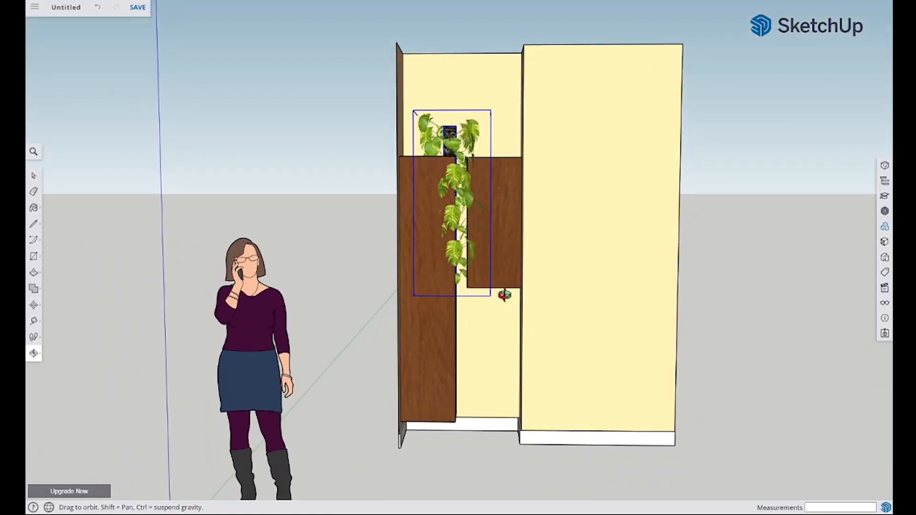
{"action": "mouse_move", "coordinate": [742, 250]}
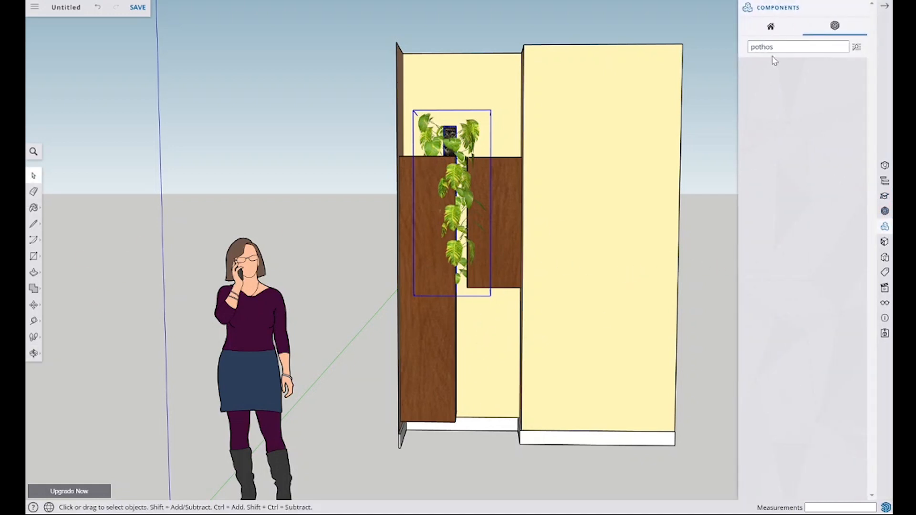
- Search 3D Warehouse for a potted snake plant to place under the short cabinet
{"action": "type", "text": "snake pl"}
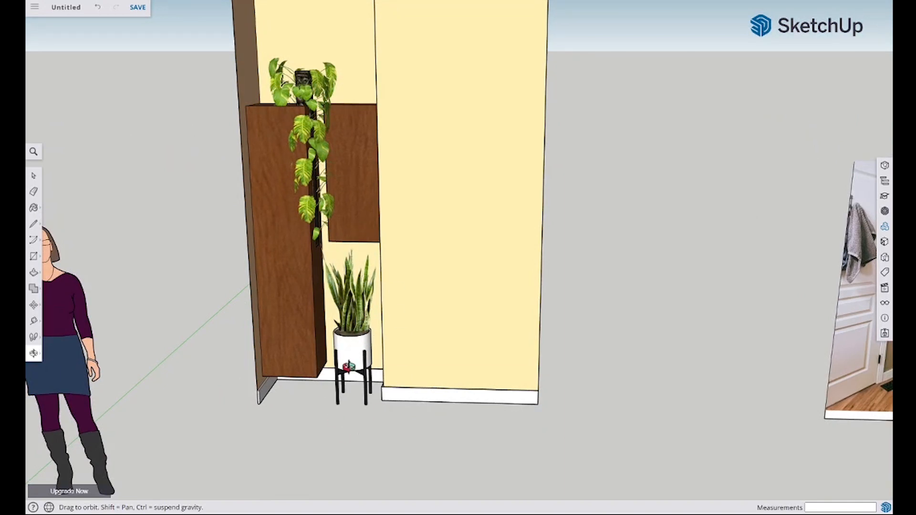
{"action": "mouse_move", "coordinate": [106, 198]}
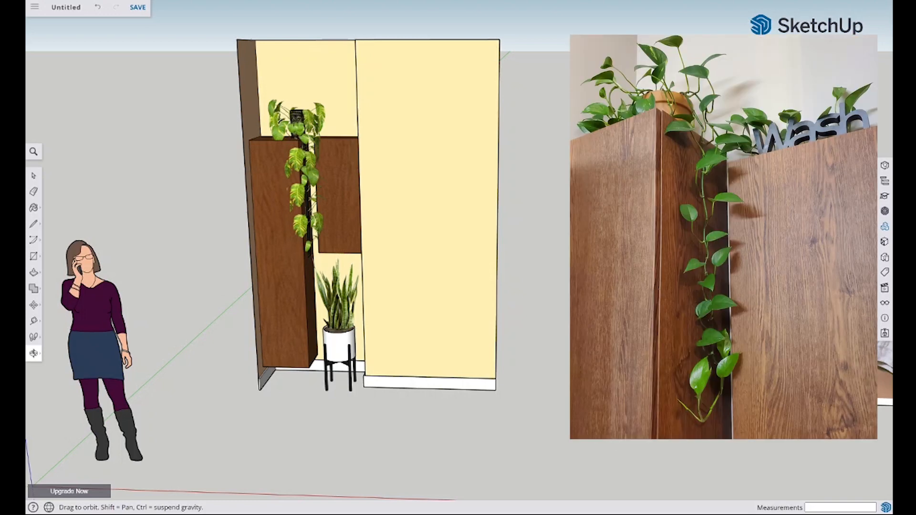
{"action": "mouse_move", "coordinate": [433, 242]}
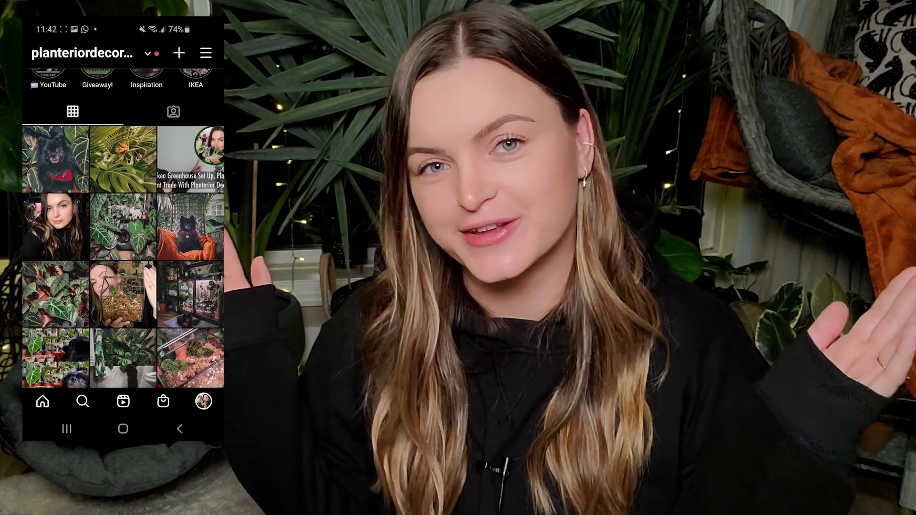
{"action": "scroll", "scroll_direction": "up", "scroll_amount": 3}
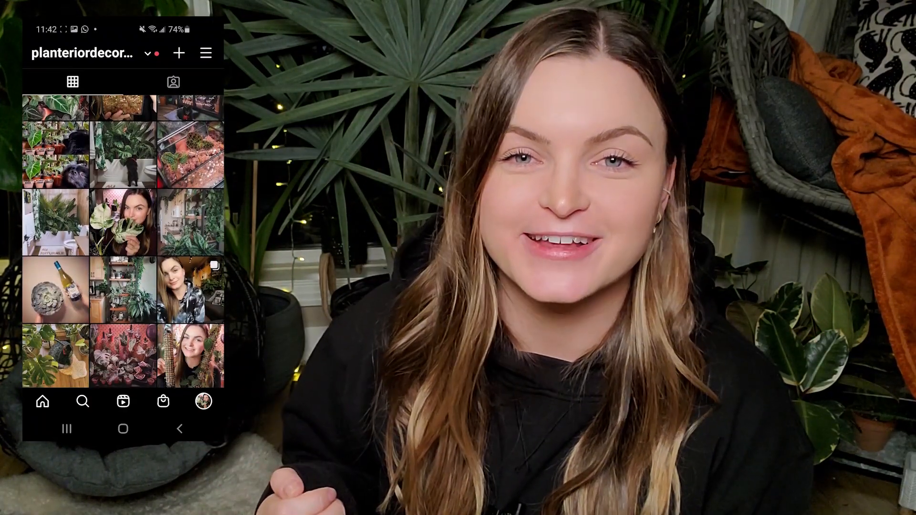
{"action": "scroll", "scroll_direction": "down", "scroll_amount": 3}
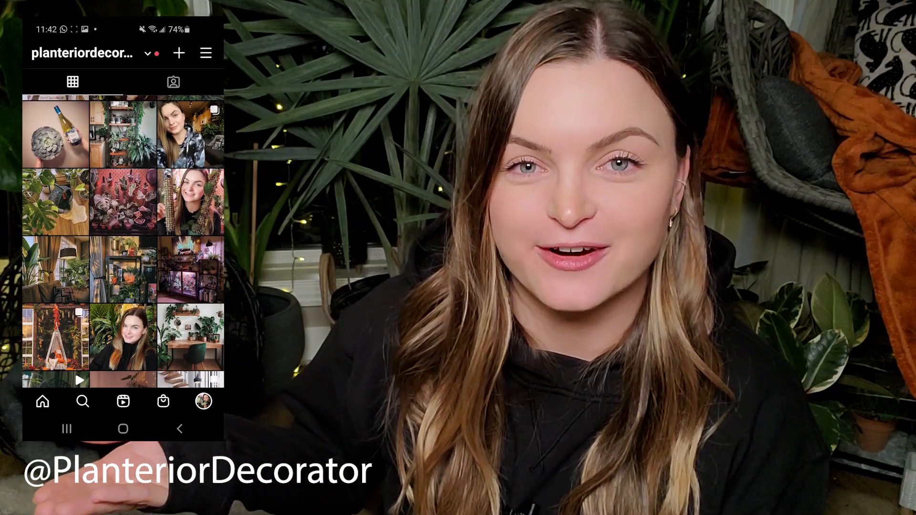